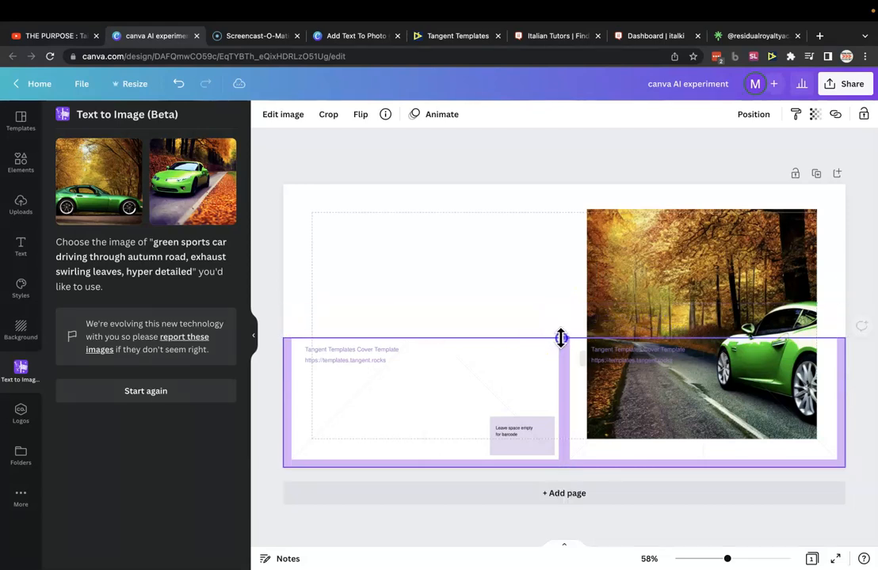
Step: Shrink the template's lower text strip toward the bottom edge and select the green car photo
left_click_drag(561, 339, 565, 426)
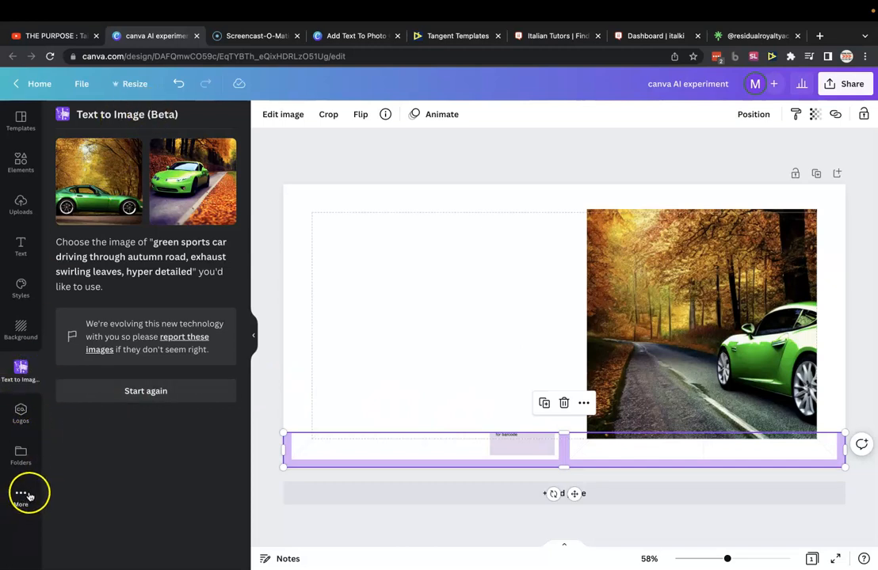
mouse_move(139, 294)
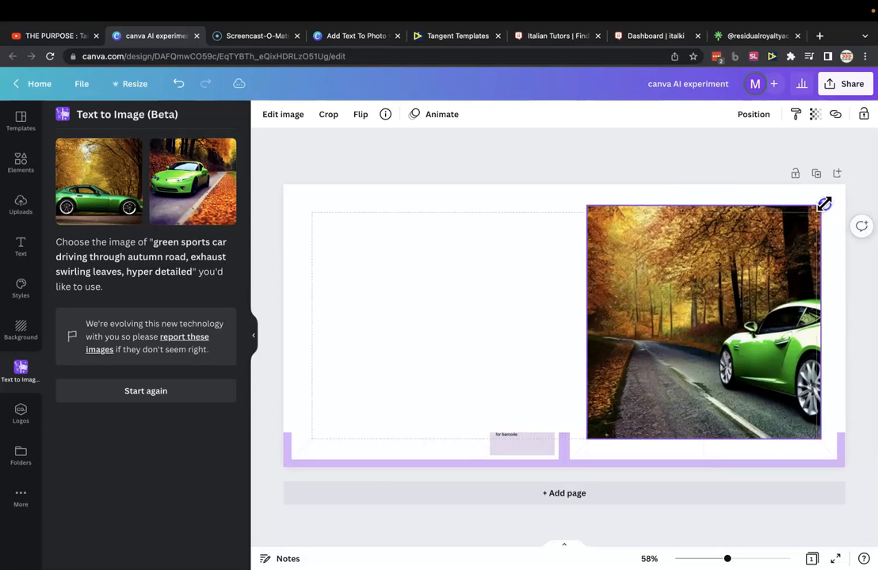
left_click(705, 321)
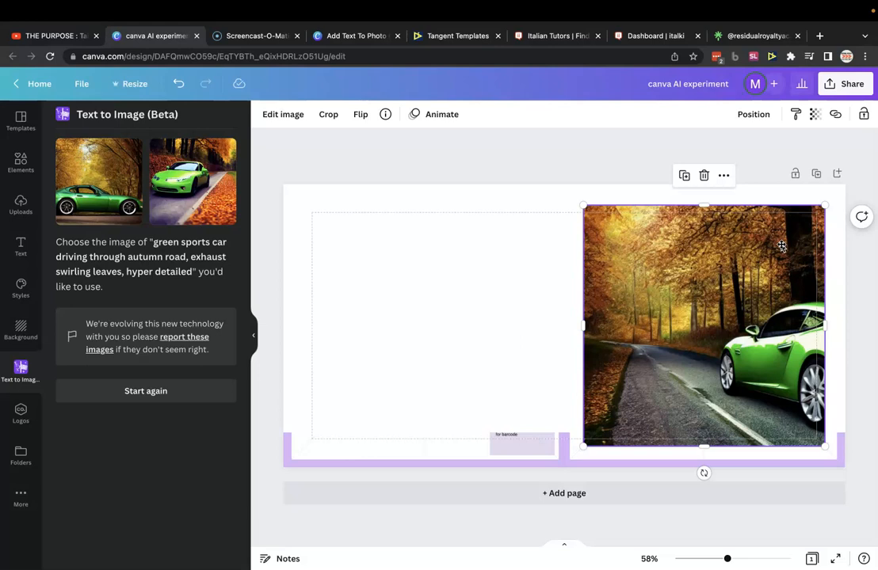
mouse_move(844, 319)
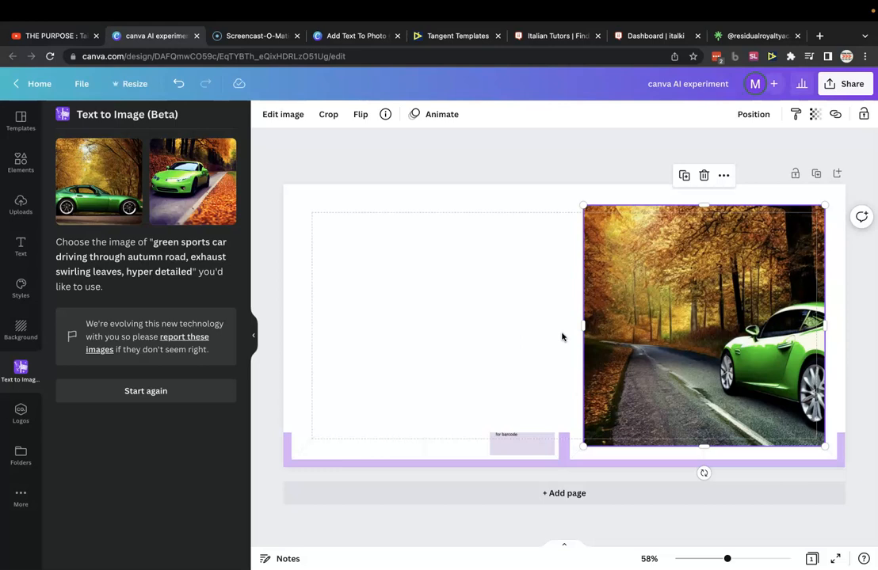
mouse_move(763, 313)
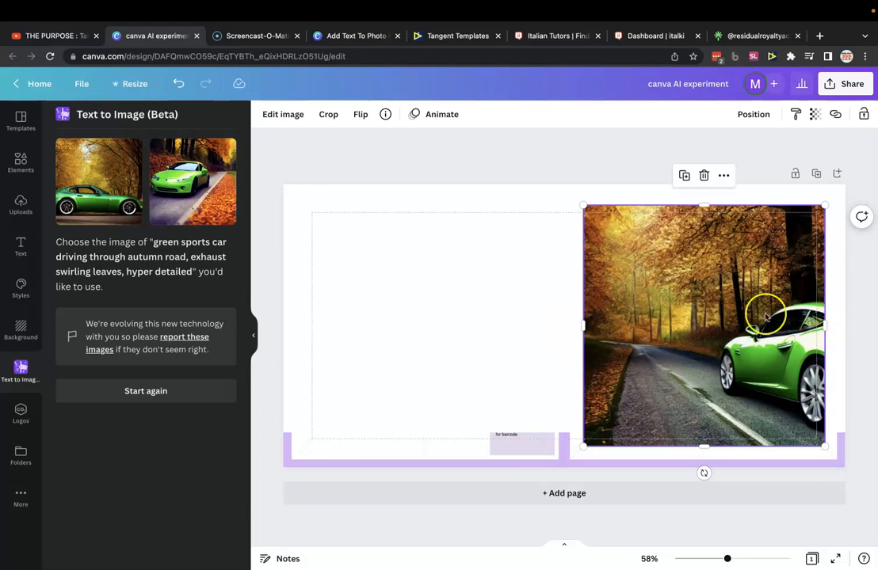
mouse_move(580, 343)
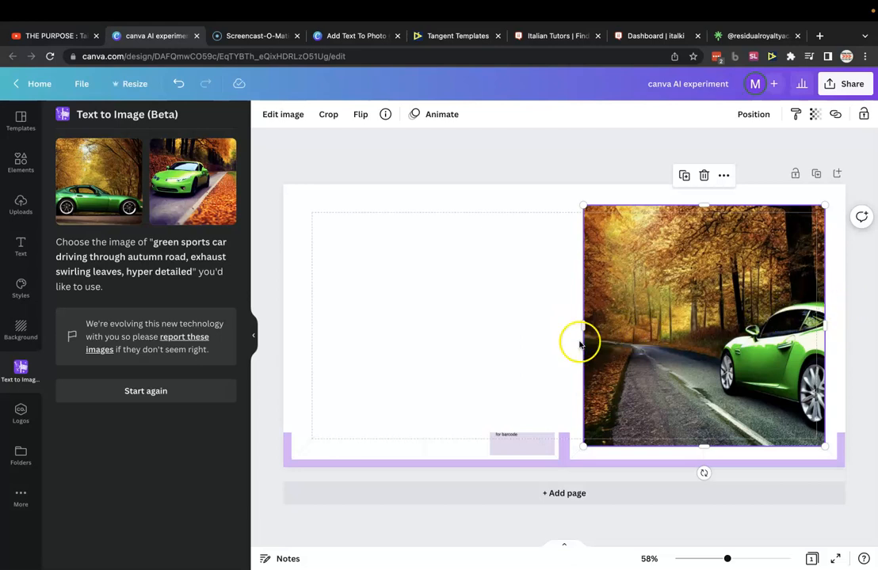
mouse_move(174, 237)
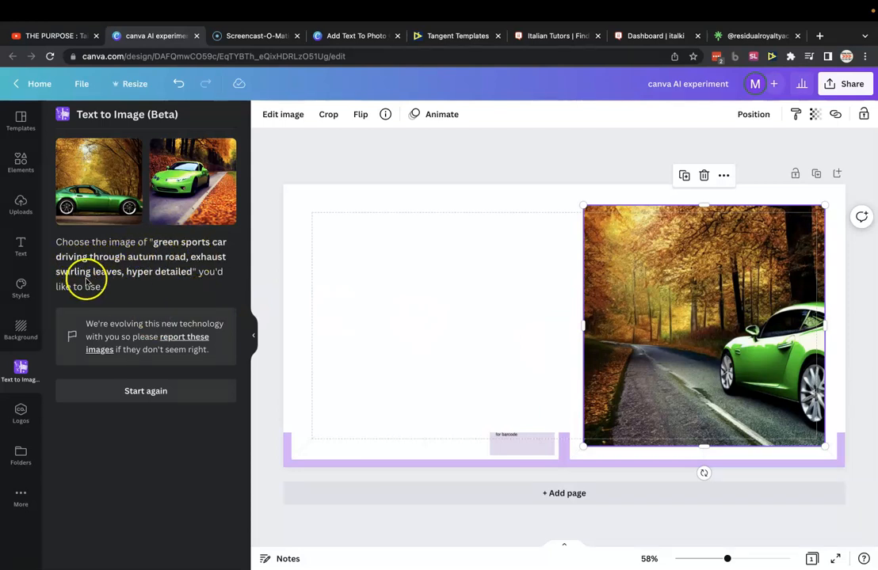
mouse_move(117, 278)
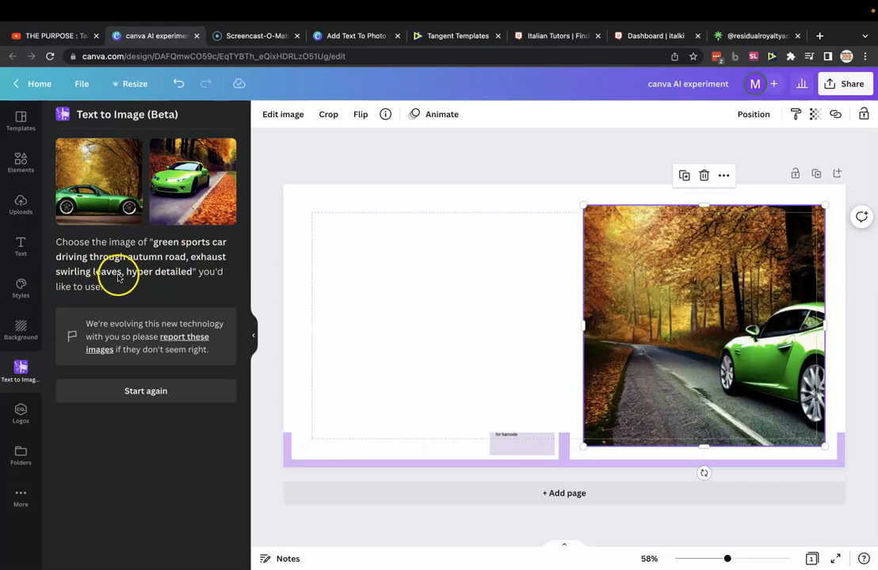
mouse_move(182, 277)
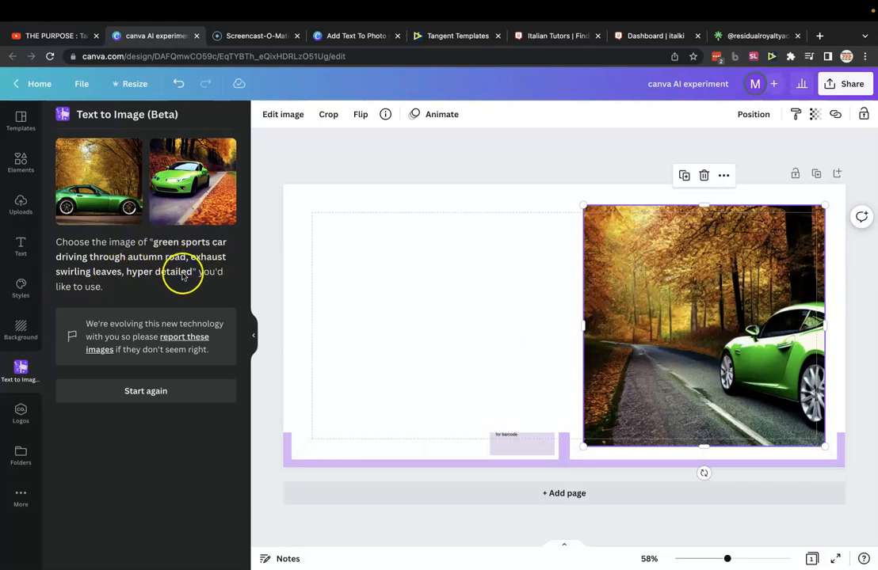
mouse_move(680, 352)
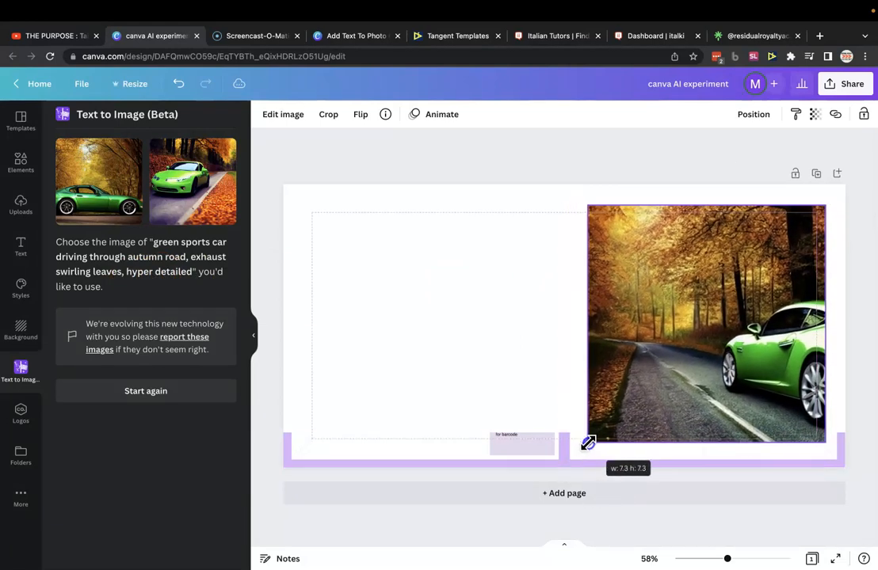
Step: Enlarge the green car photo to fill the cover's right half edge to edge
left_click_drag(589, 443, 565, 465)
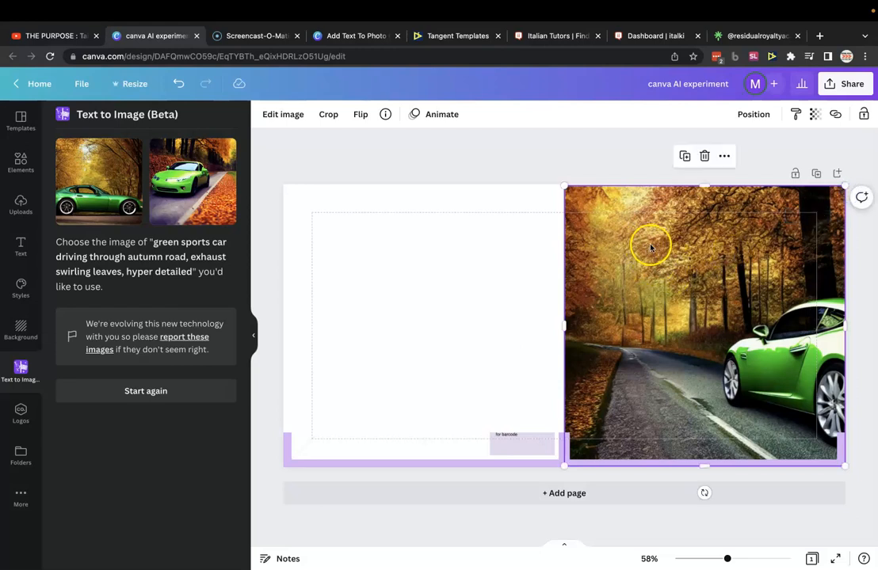
mouse_move(779, 260)
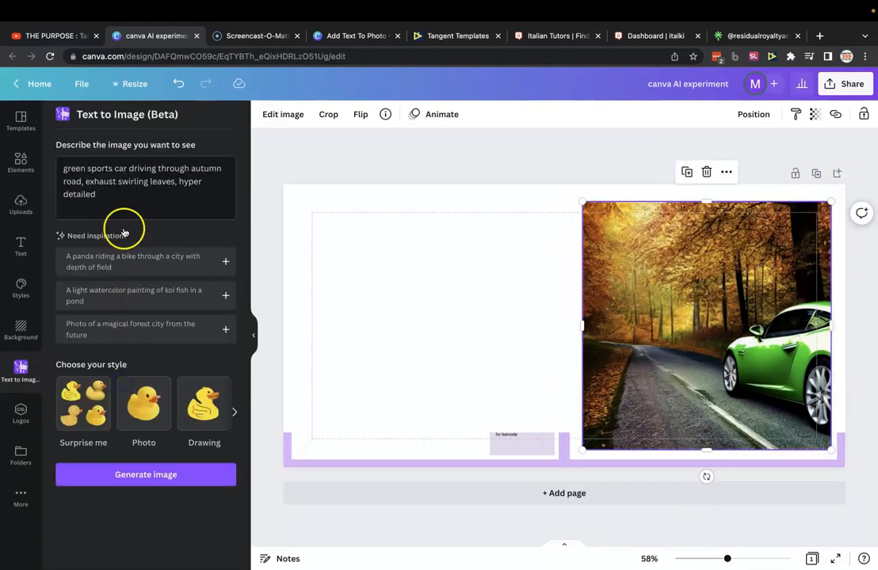
Step: Replace the previous image description with the word 'wedding'
triple_click(143, 181)
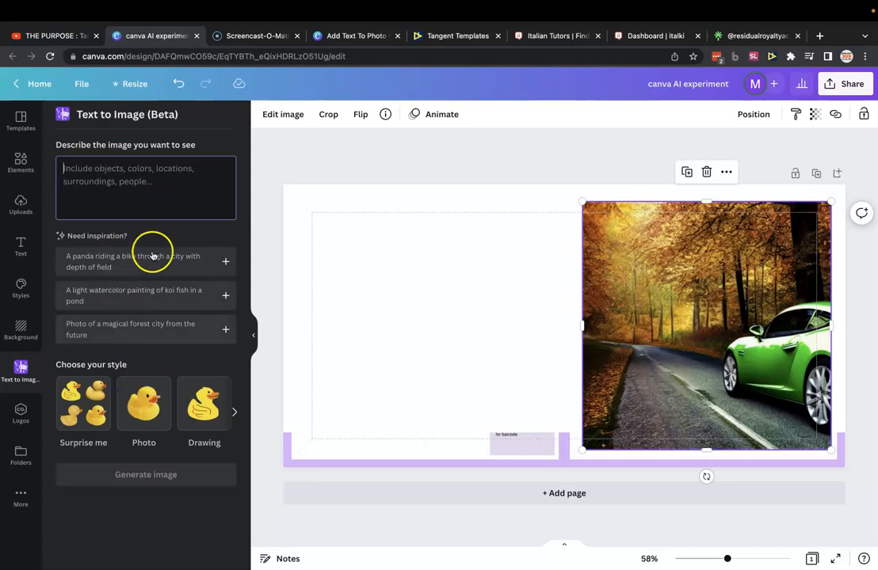
left_click(146, 188)
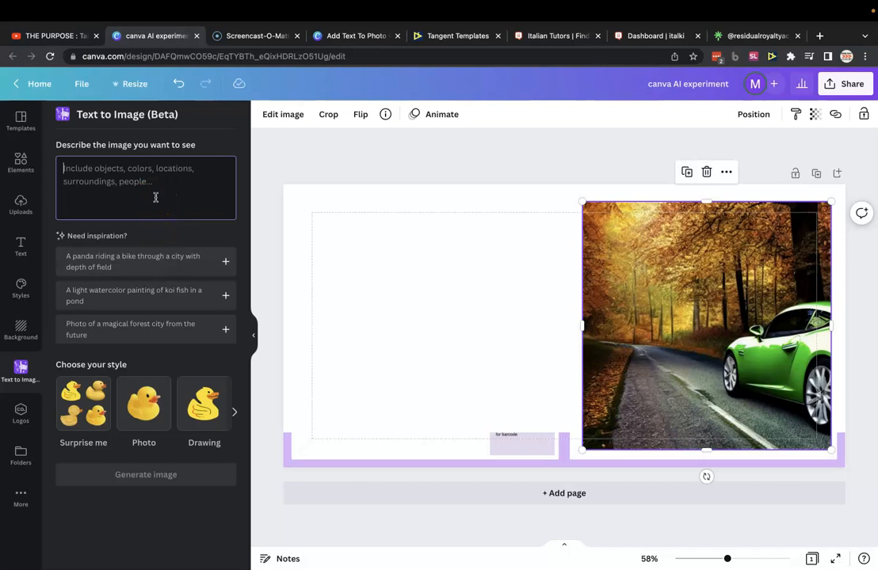
type("wed")
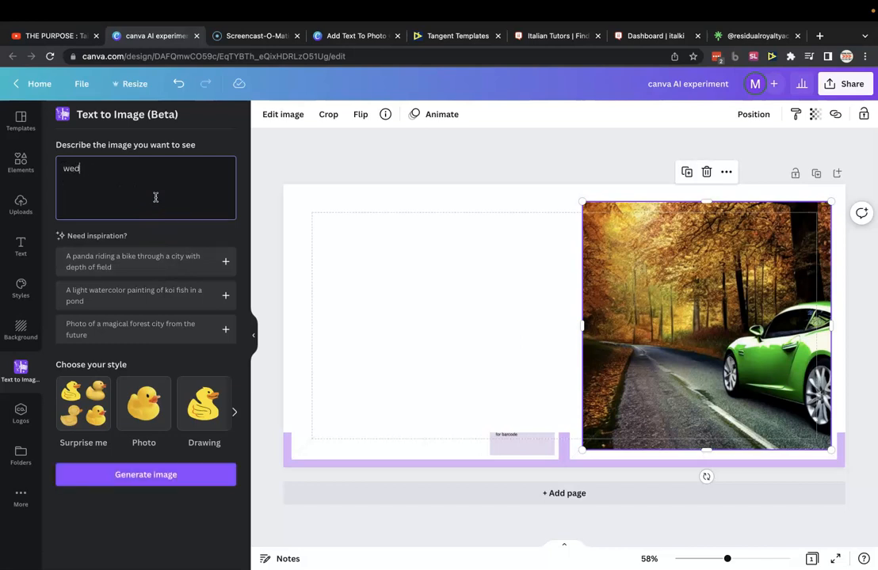
type("d")
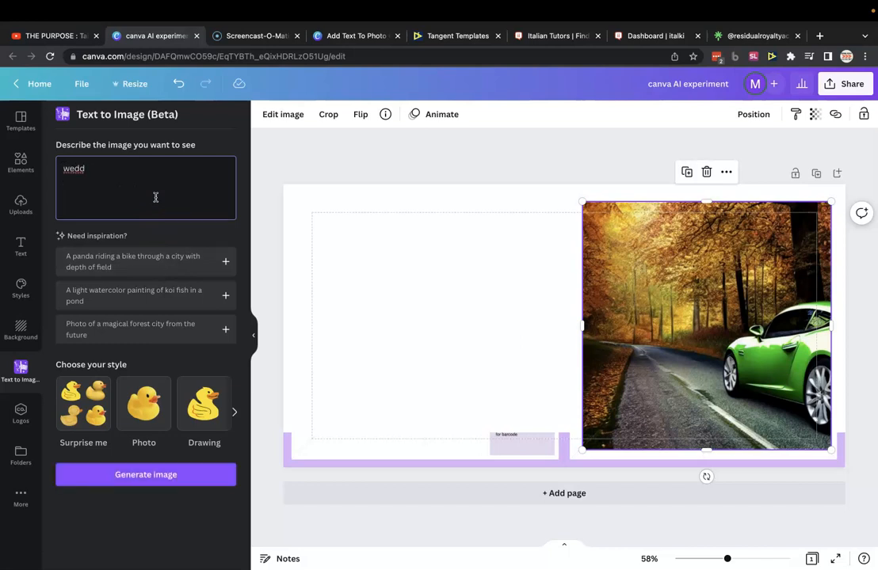
type("ing")
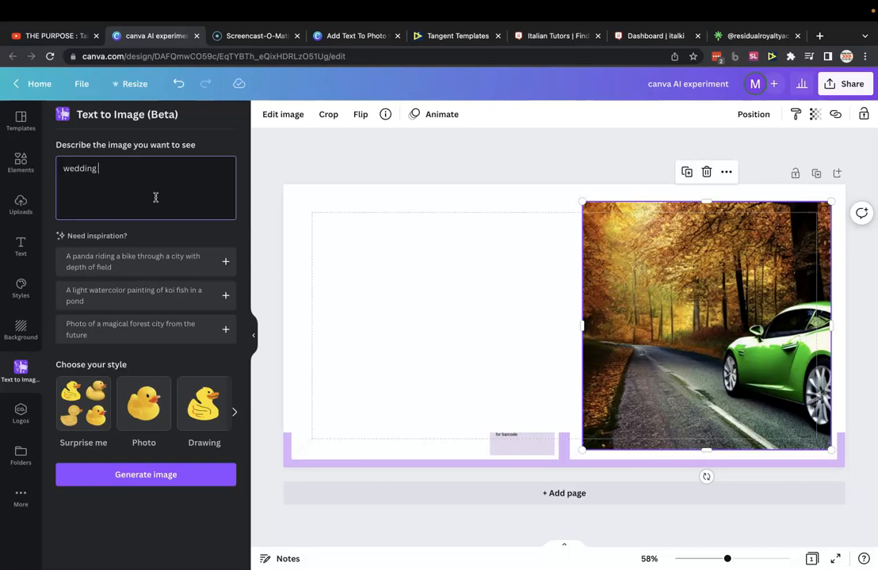
Step: Write a hyper-detailed photograph prompt of a magical English wedding and generate images
key("ctrl+a")
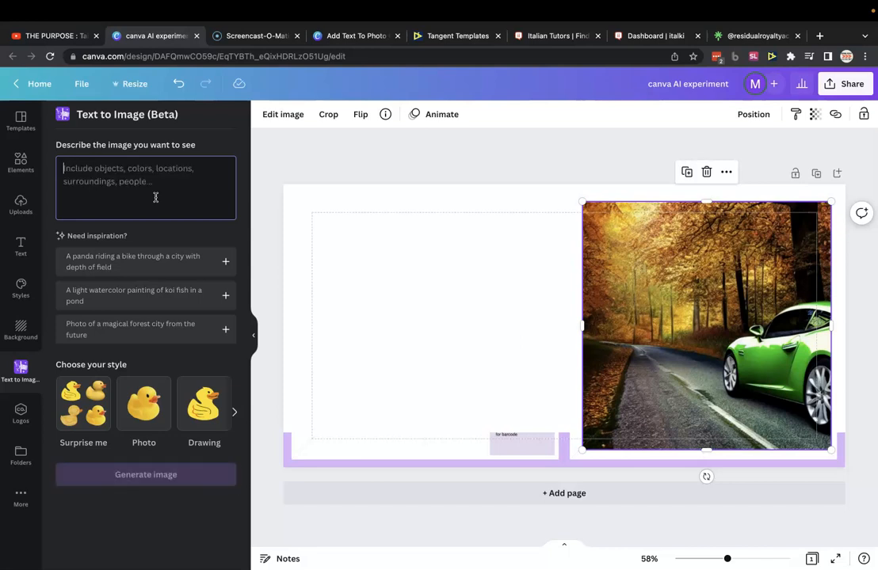
type("magical")
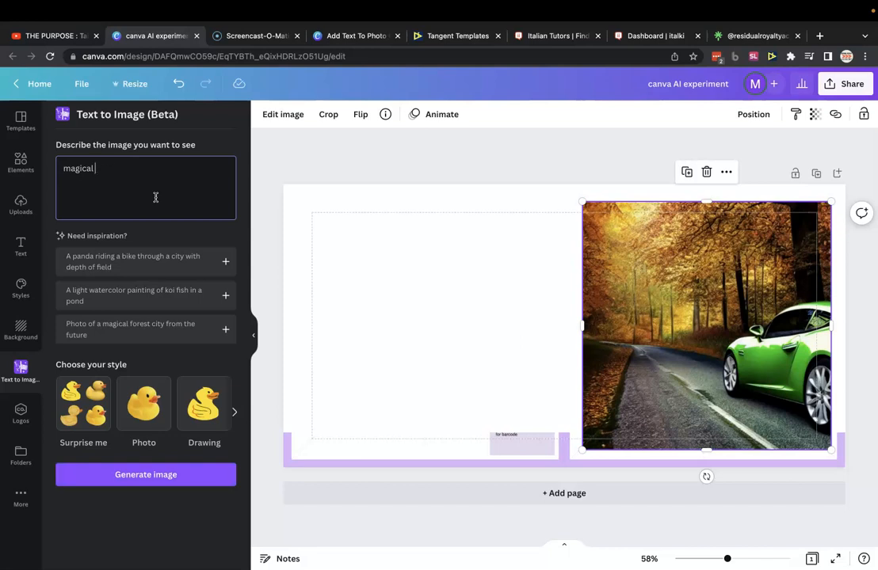
type("english wedding in the countryside,")
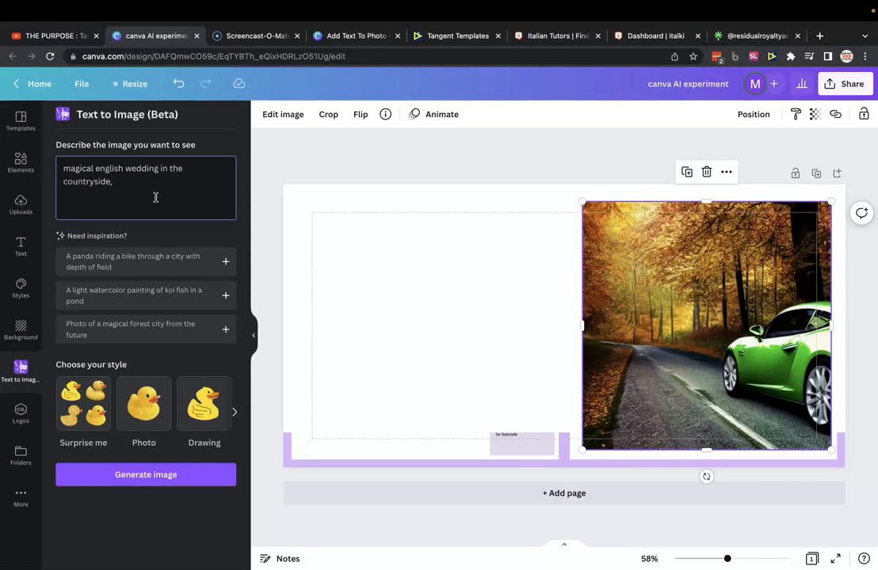
type("hyper")
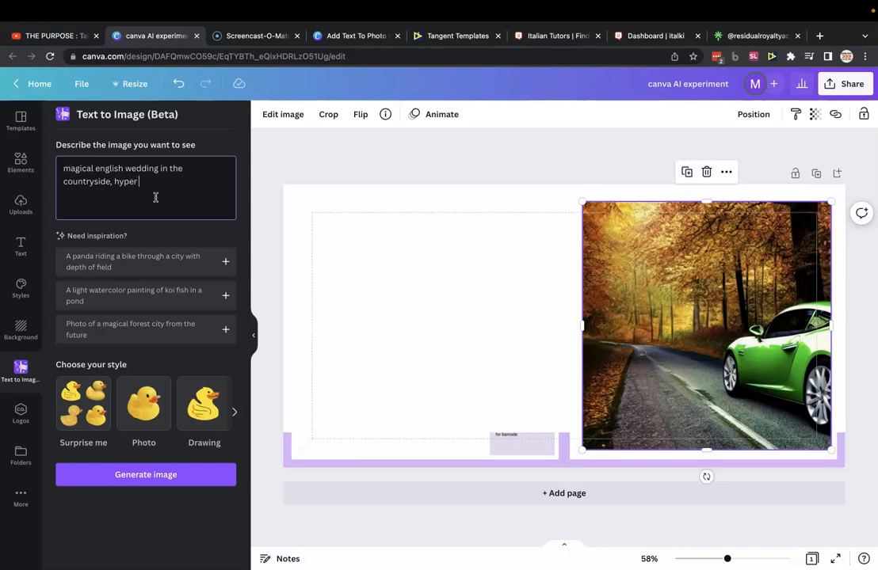
type("photo")
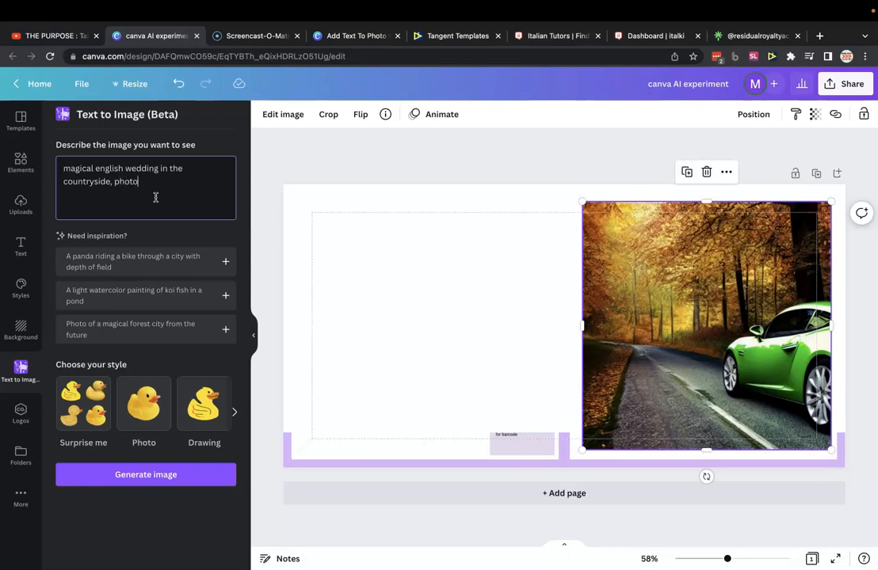
key("BackSpace")
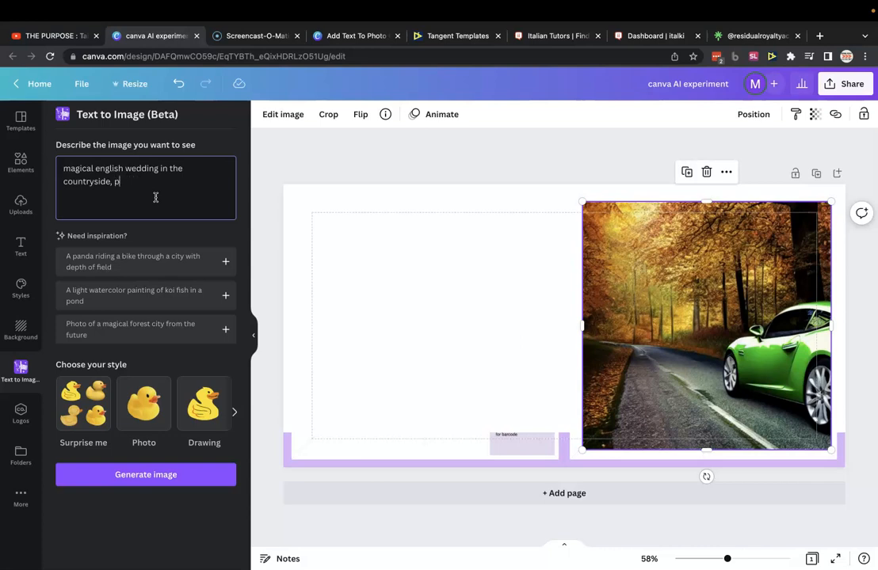
type("hotograph")
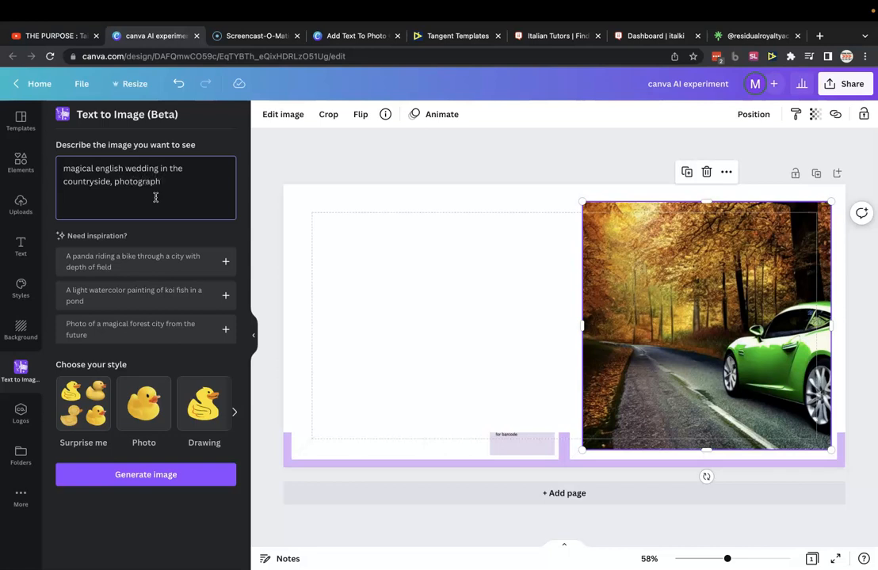
type("detailed")
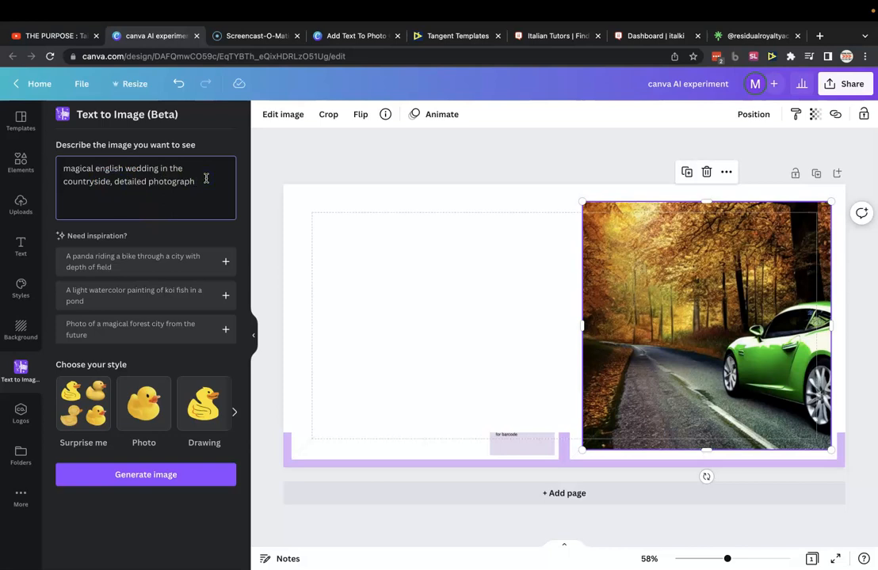
type("of")
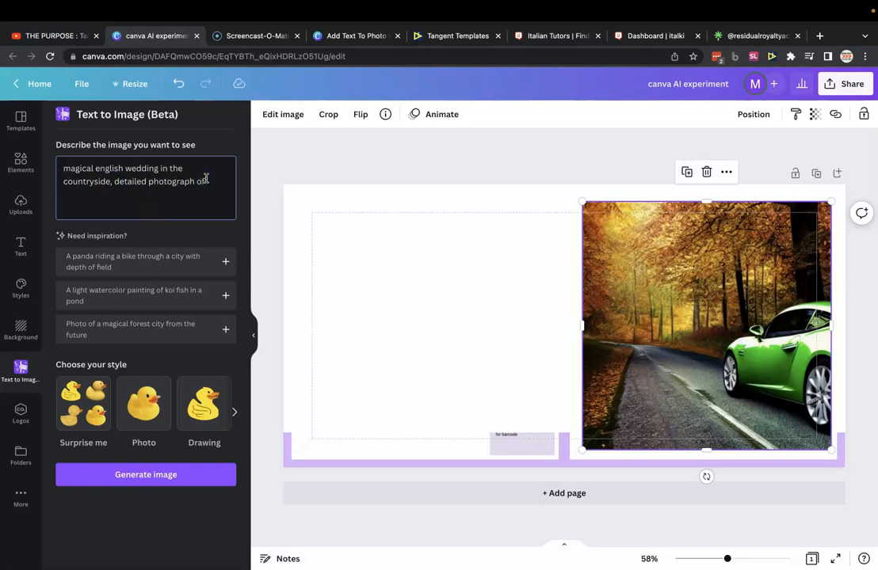
type("weddin")
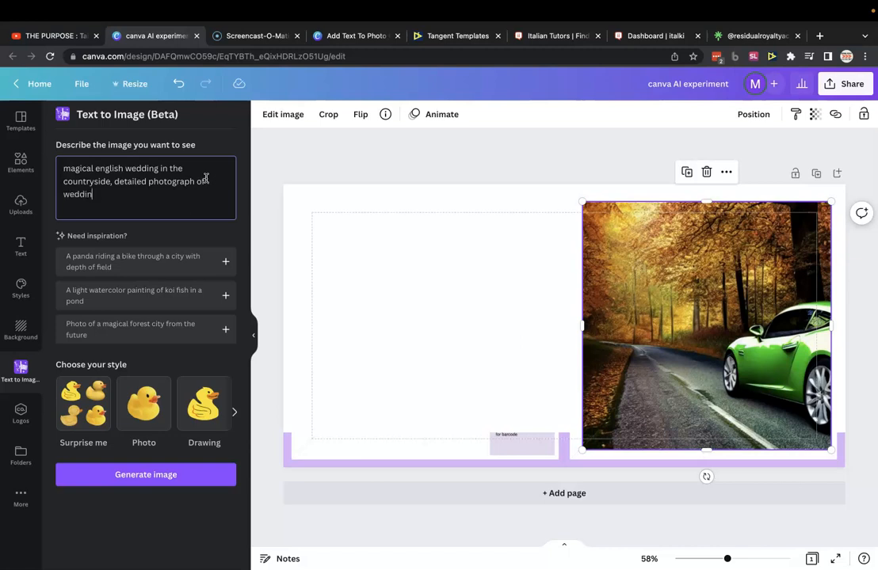
left_click(146, 475)
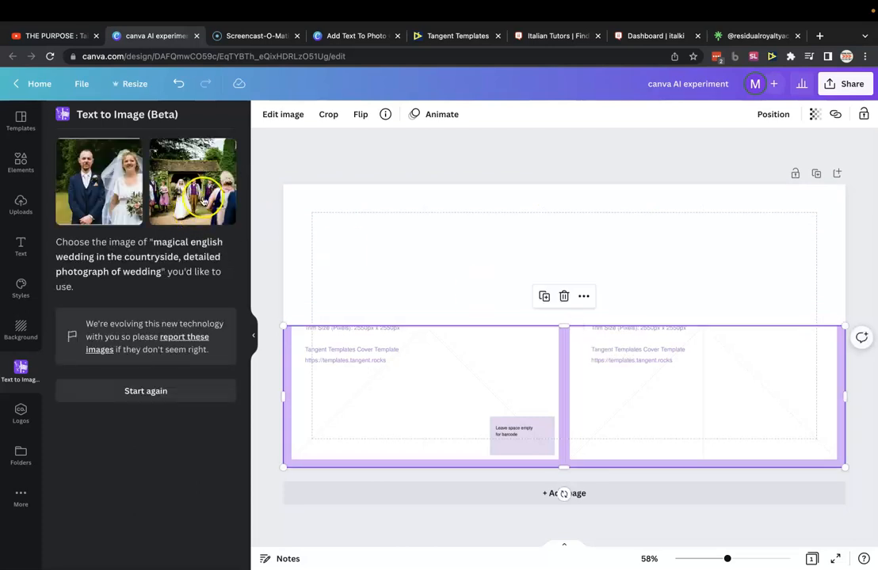
Step: Place the second generated wedding photo on the cover and resize it
left_click(193, 181)
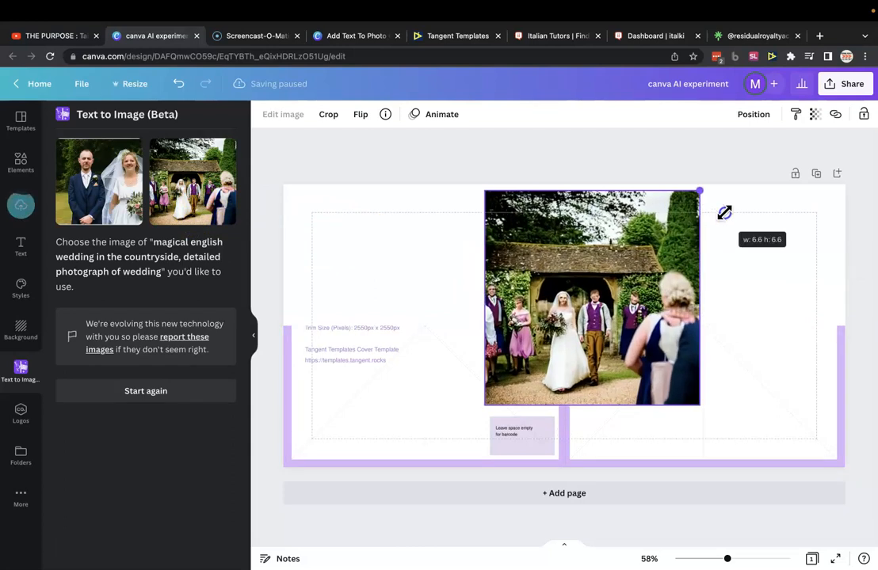
left_click_drag(699, 191, 731, 160)
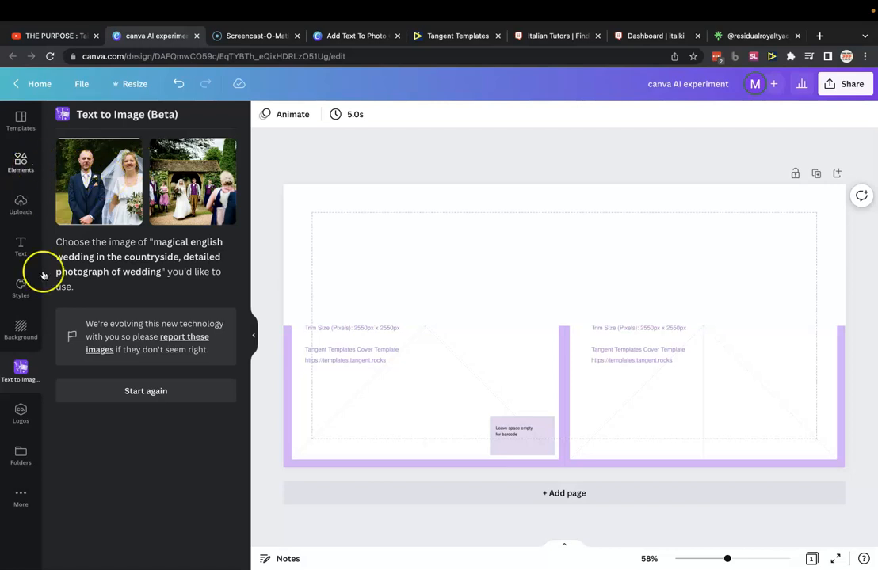
Step: Start a fresh prompt describing a sports car on a highway at night, photograph
left_click(146, 391)
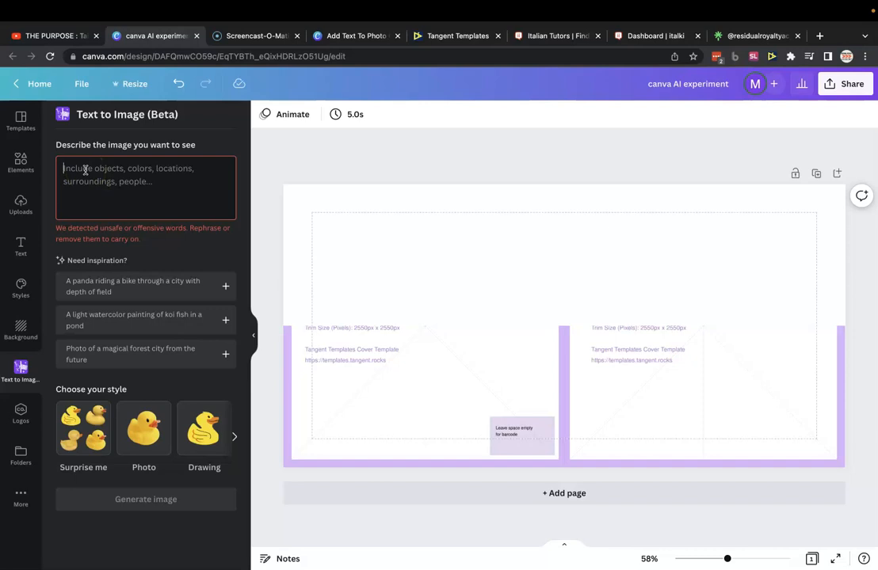
type("sports car driving down motar")
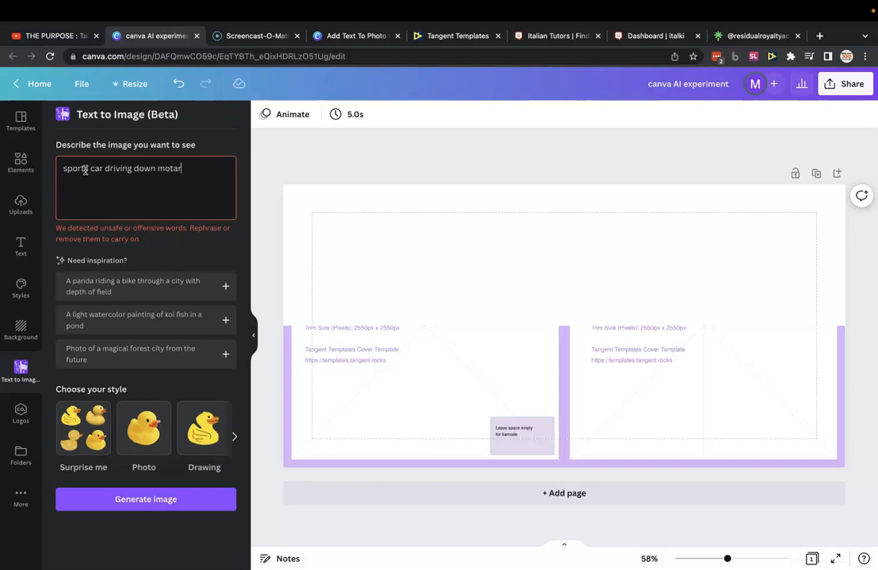
key("Backspace")
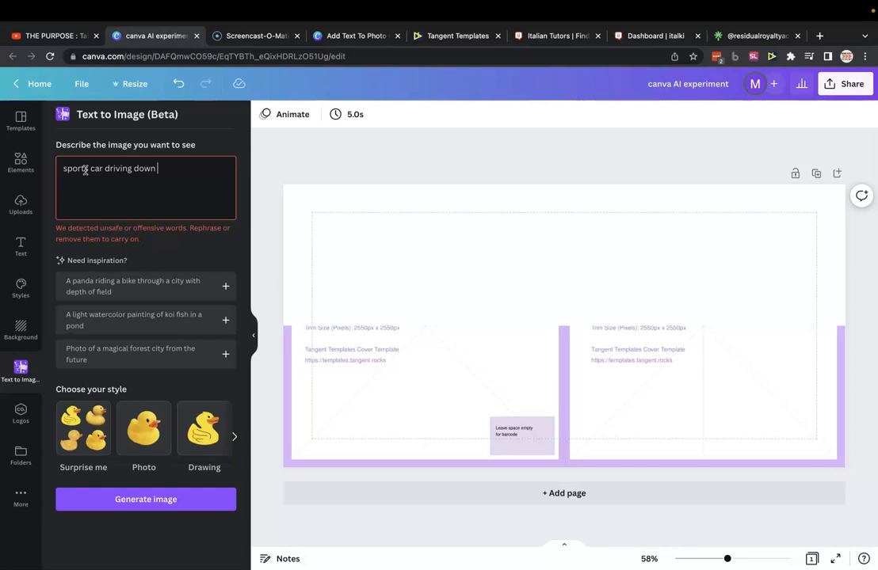
type("highway at night")
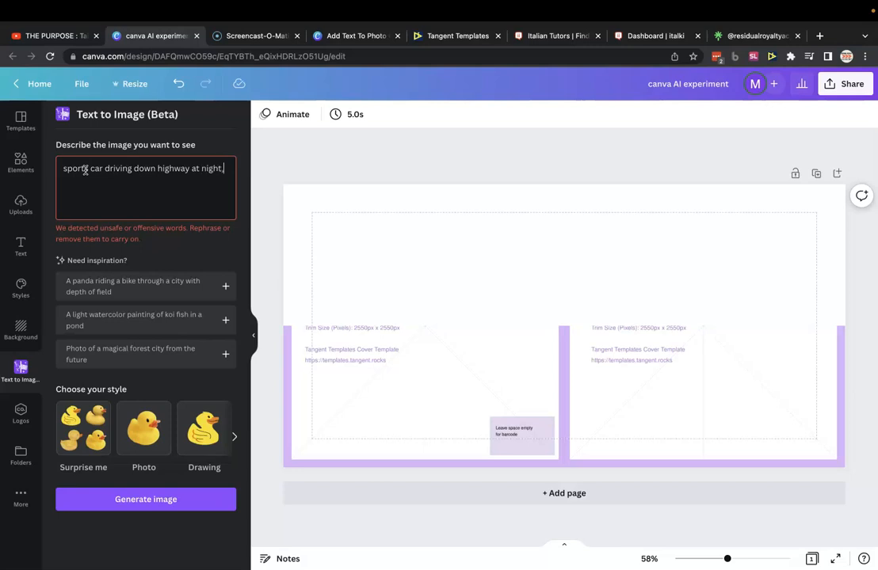
type(", photograph")
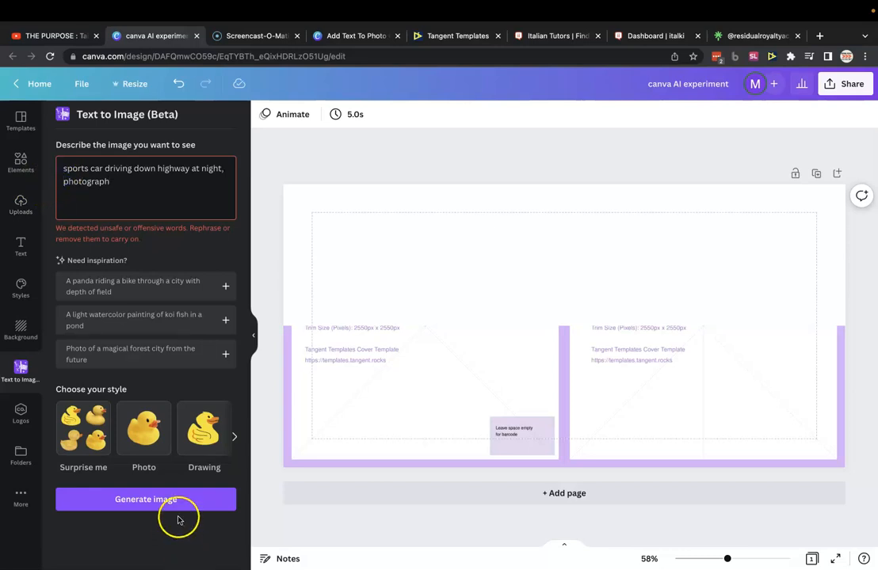
Step: Generate night-highway sports car photos and add the other generated car image to the cover
left_click(146, 500)
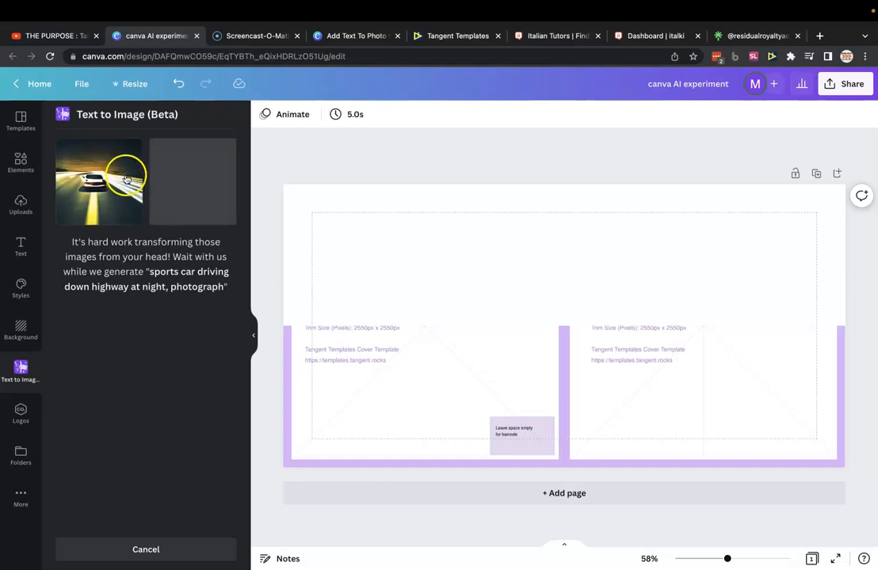
mouse_move(195, 186)
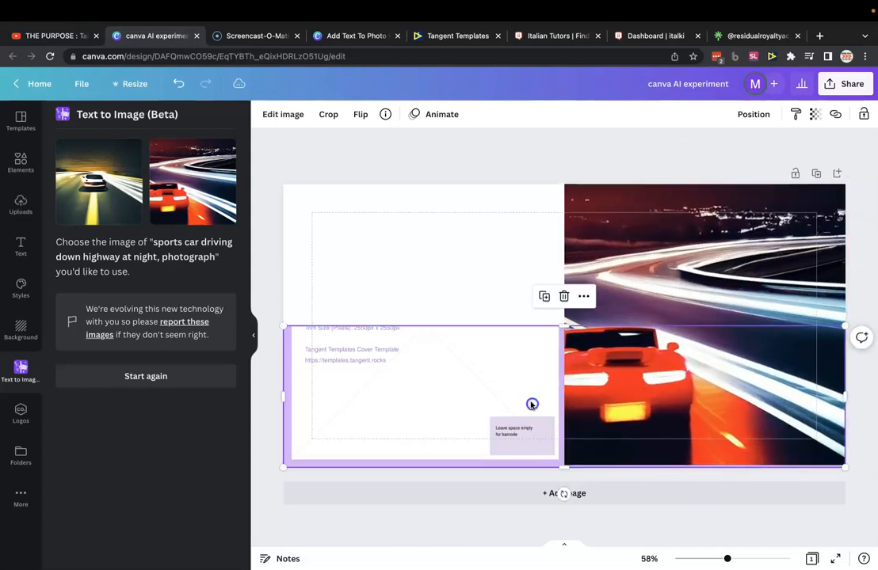
left_click(753, 114)
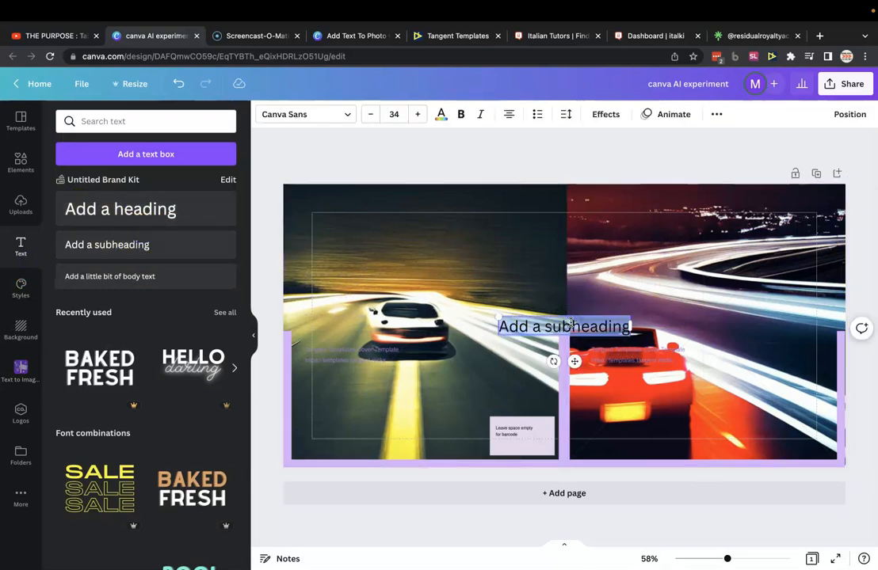
Step: Type the 'Car Meet Guest Book' title in white and try Zing Rust Base and Montserrat Semi-Bold fonts
type("Car Meet Guest Book")
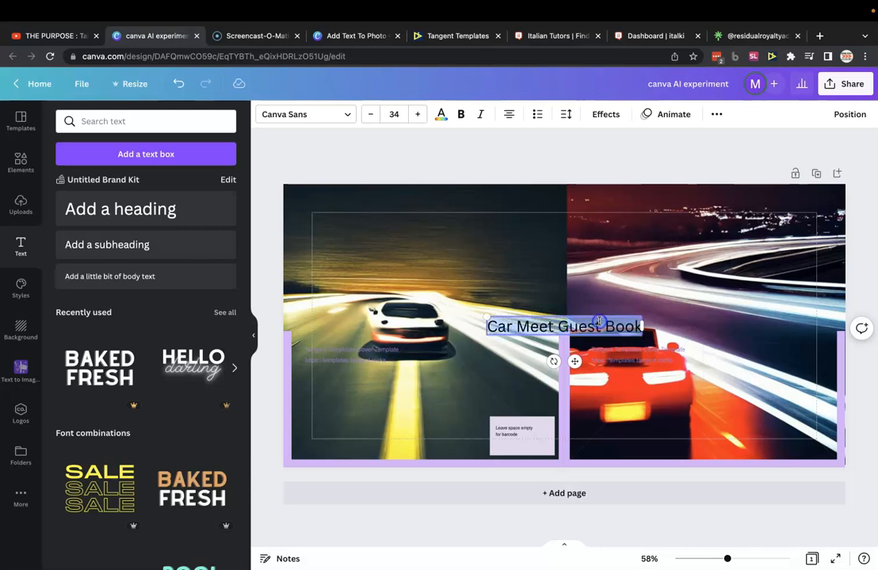
left_click(441, 114)
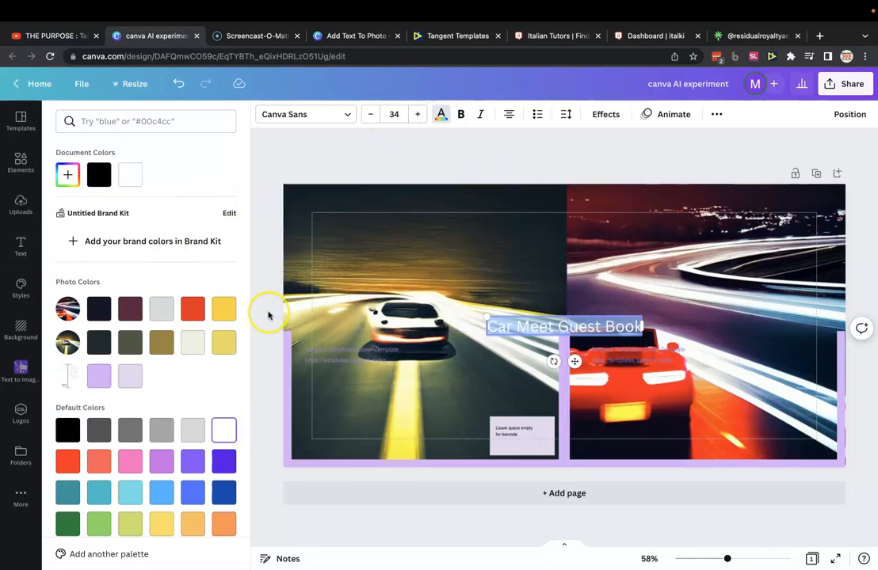
left_click(304, 114)
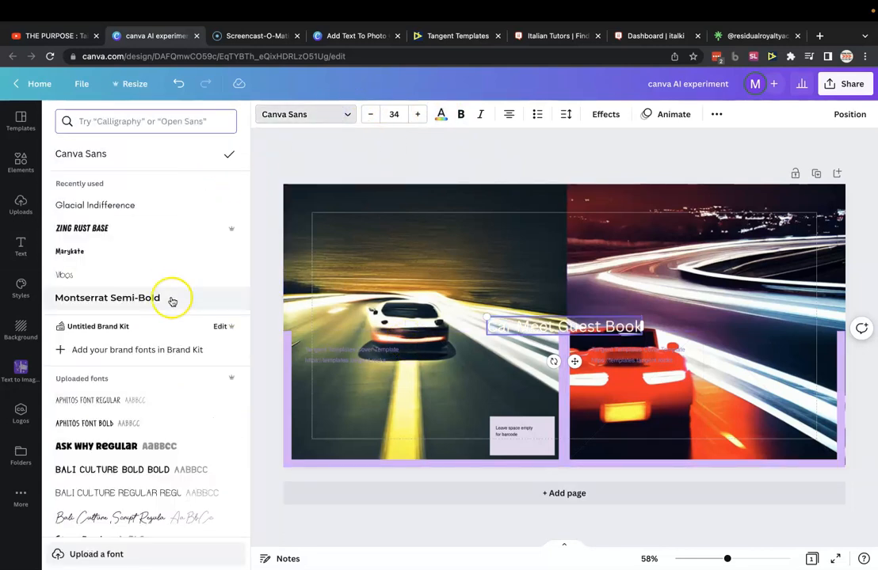
left_click(82, 228)
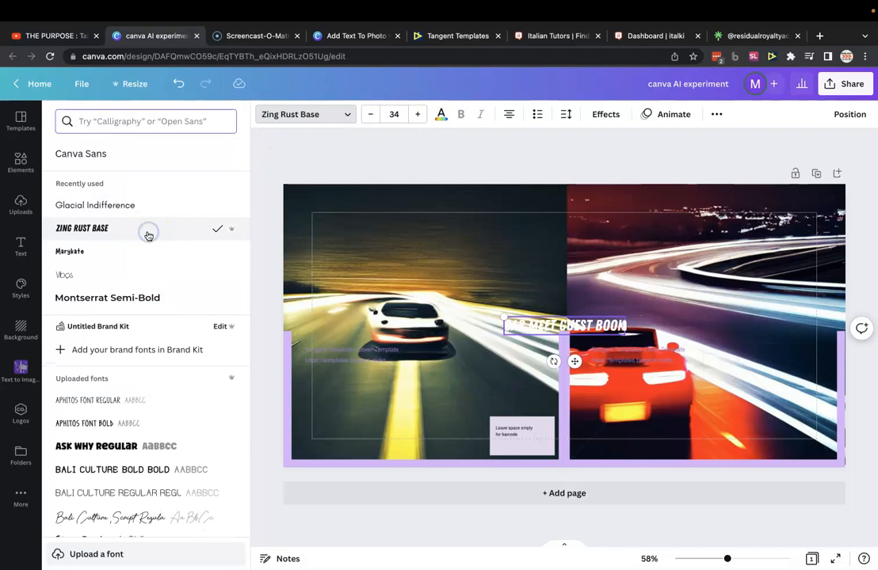
left_click(107, 298)
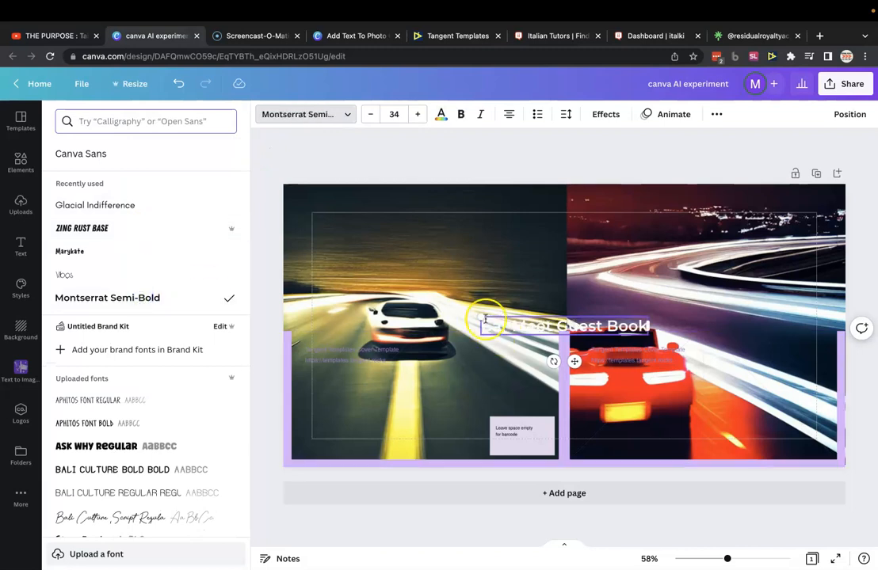
left_click(82, 228)
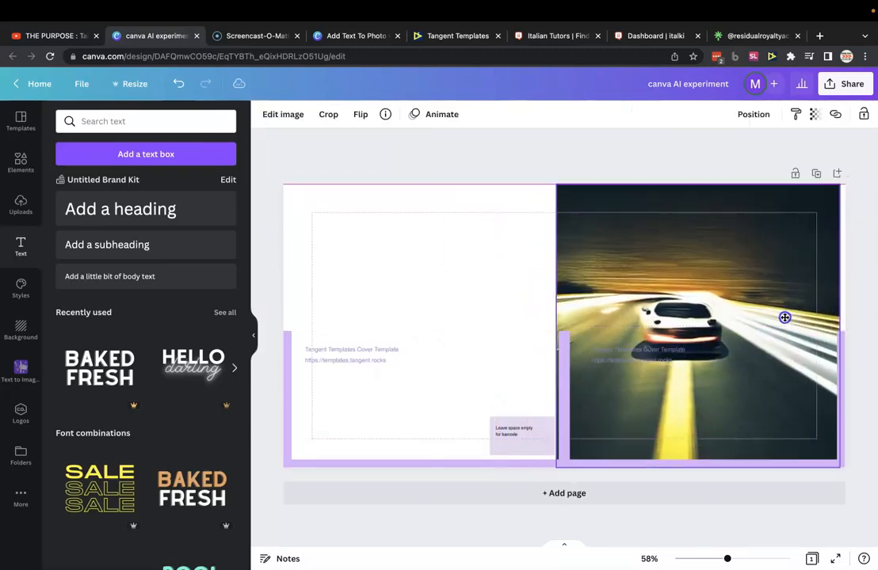
Step: Duplicate the title and type the tagline '120 PAGES | PERFECT FOR CAR LOVERS'
left_click(400, 238)
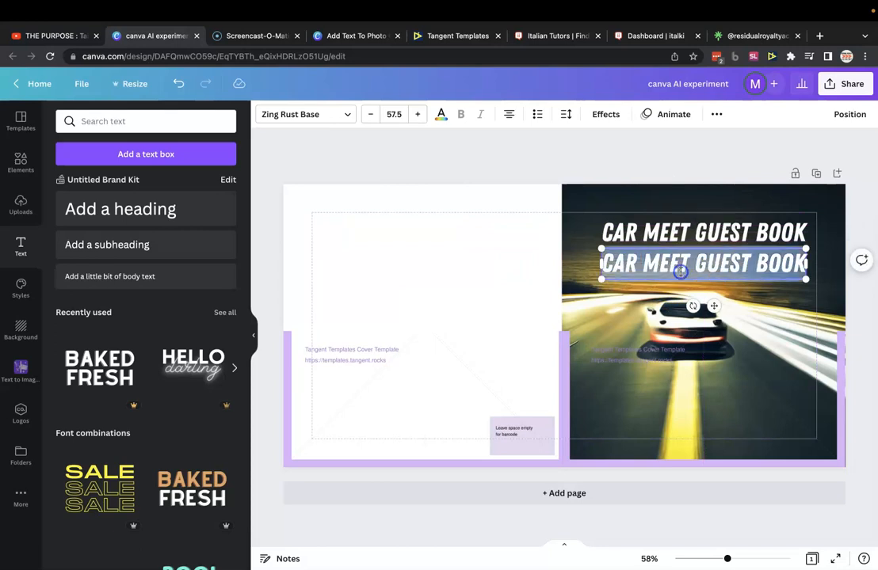
type("120 PAGES |")
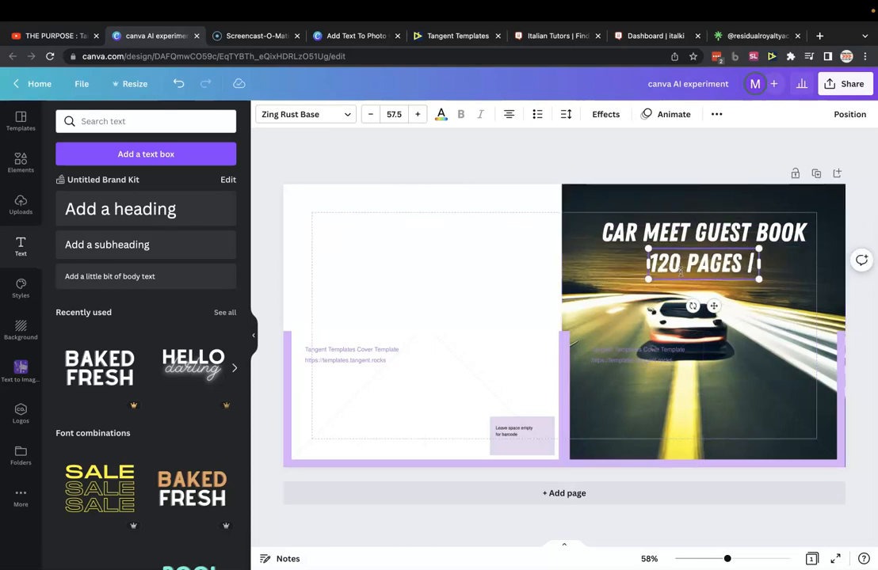
type("PERFECT FOR O")
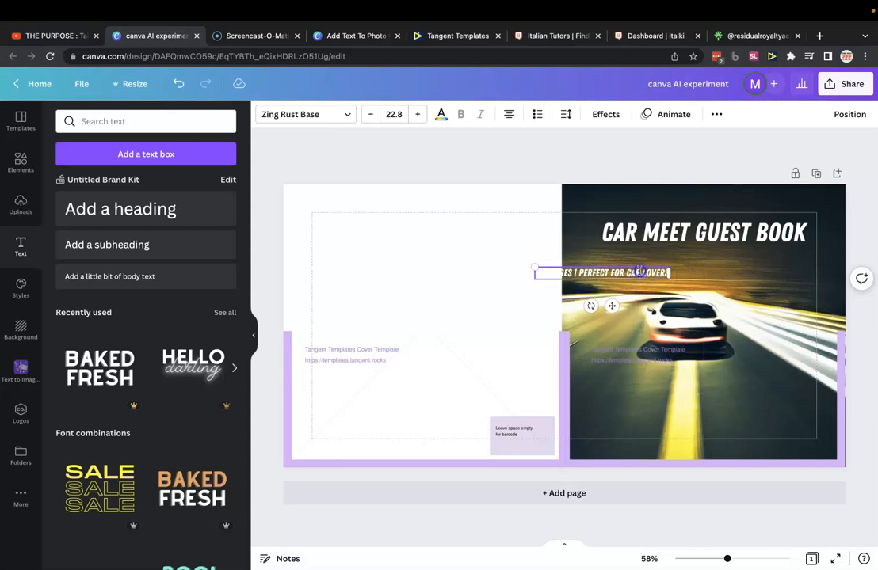
mouse_move(667, 263)
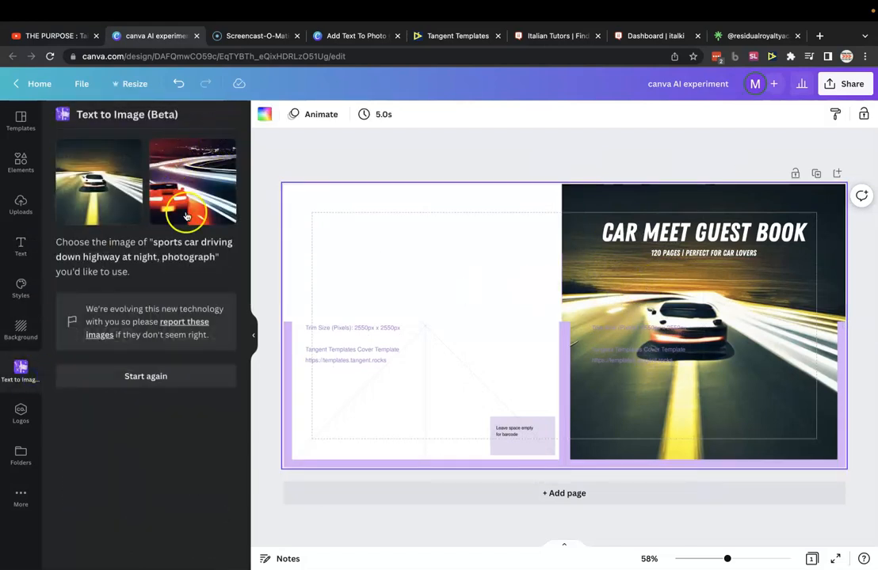
Step: Enter a dinosaur coloring page prompt ending 'black and white outline' and generate images
left_click(146, 376)
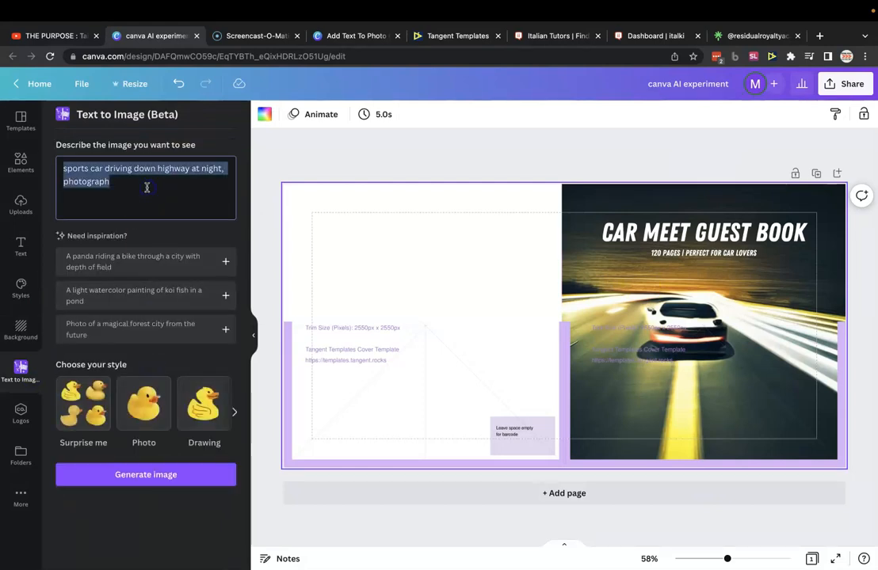
type("dinosaur coloring page.")
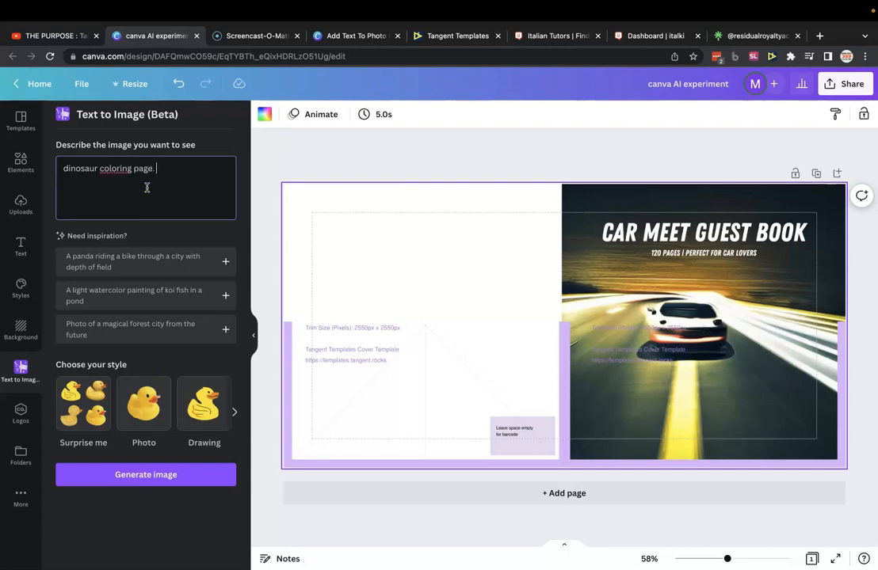
type(", black and white outline")
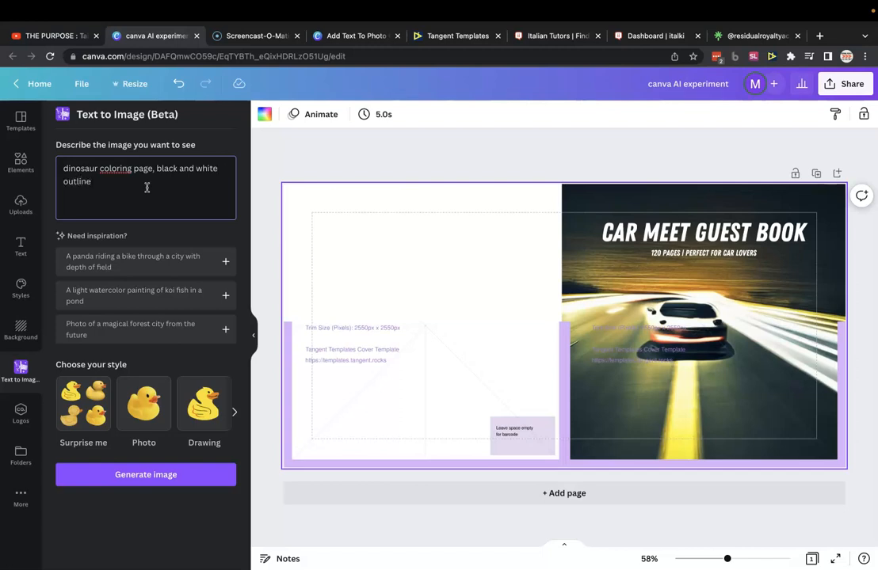
double_click(143, 168)
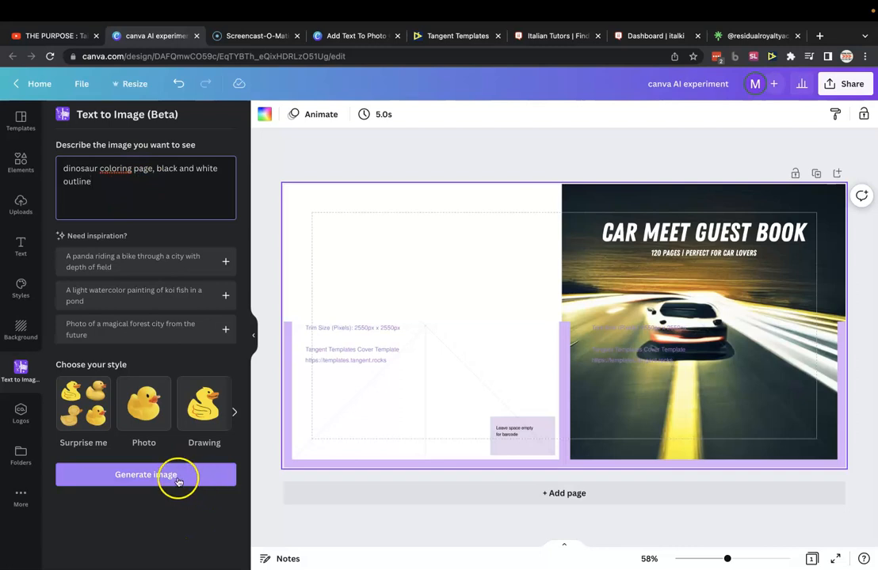
left_click(146, 476)
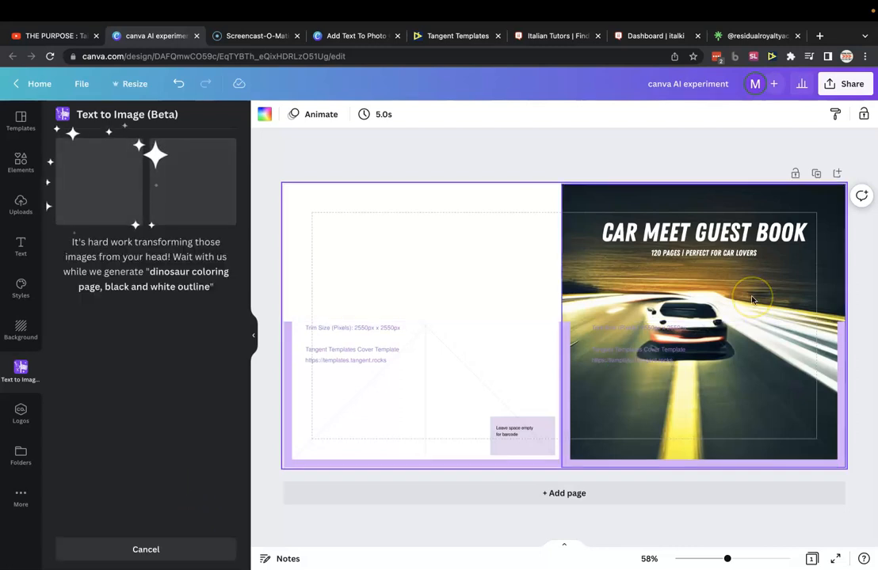
Step: Add page 2 and enlarge the long-necked dinosaur image down to the page bottom
left_click(751, 299)
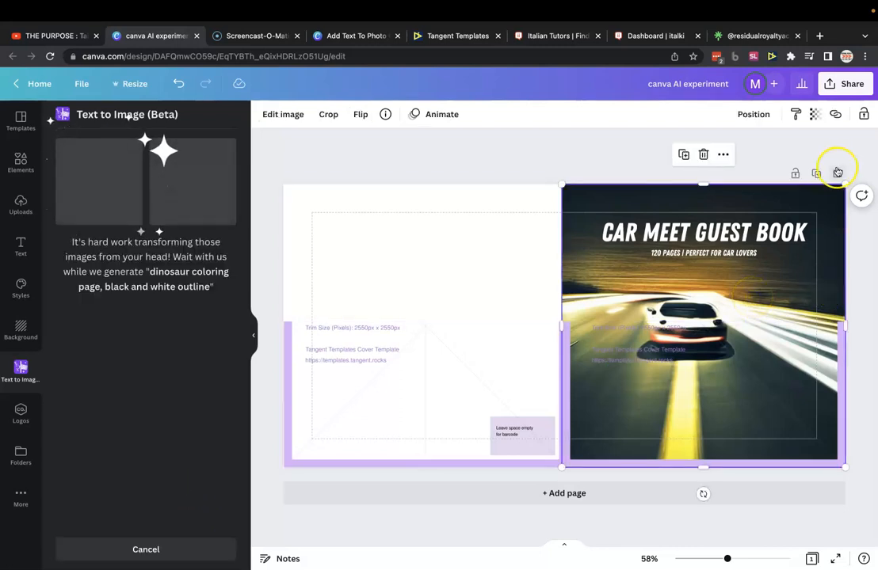
scroll("down", 3)
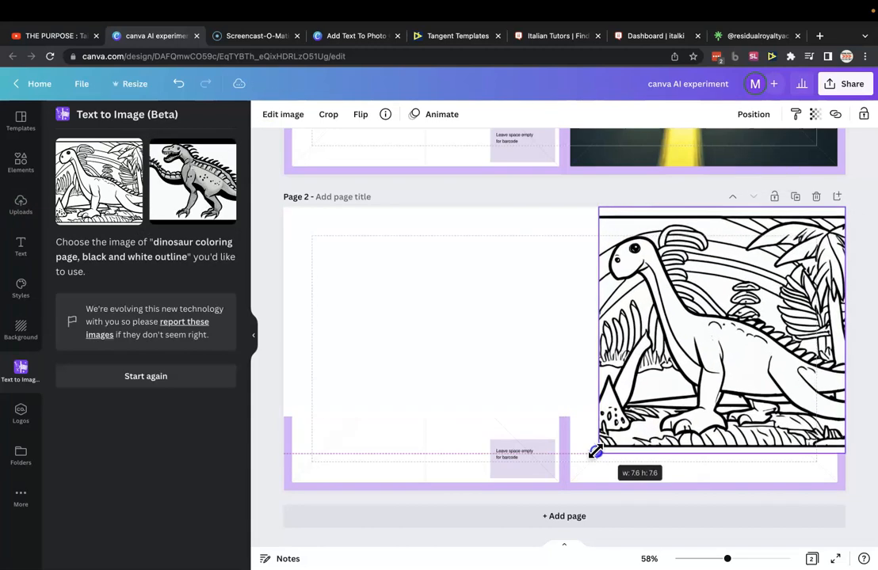
left_click_drag(596, 453, 559, 484)
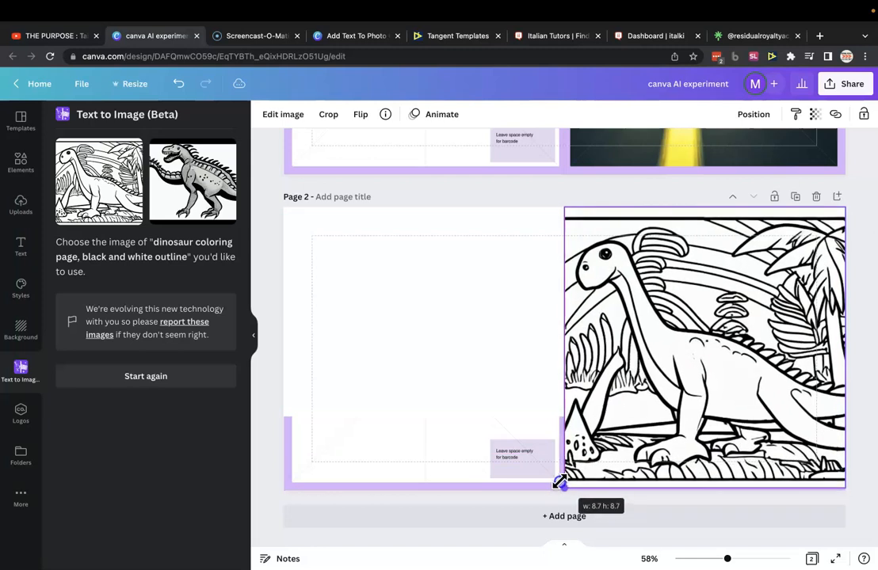
left_click_drag(560, 482, 561, 487)
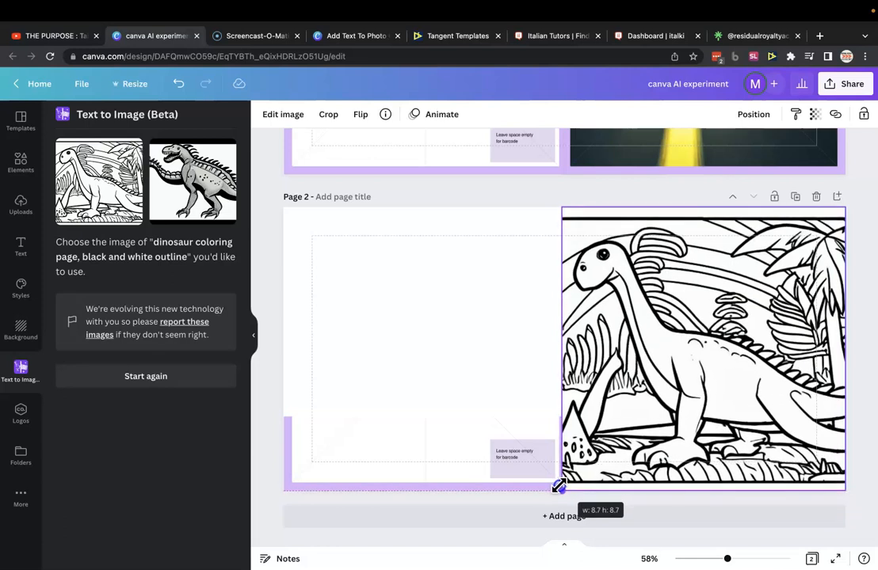
Step: Fine-tune the dinosaur image to fit page 2's right half, then reopen the prompt form
left_click_drag(560, 486, 567, 481)
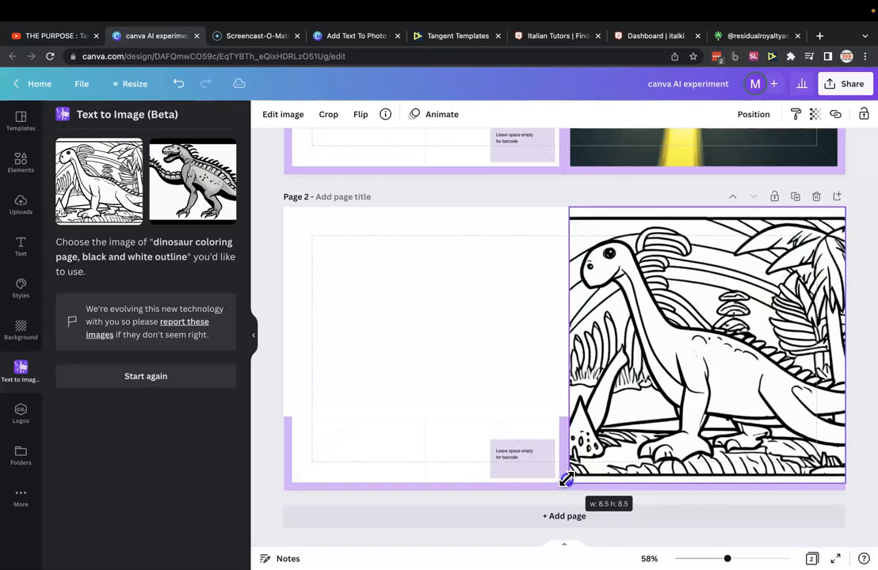
left_click_drag(568, 481, 563, 486)
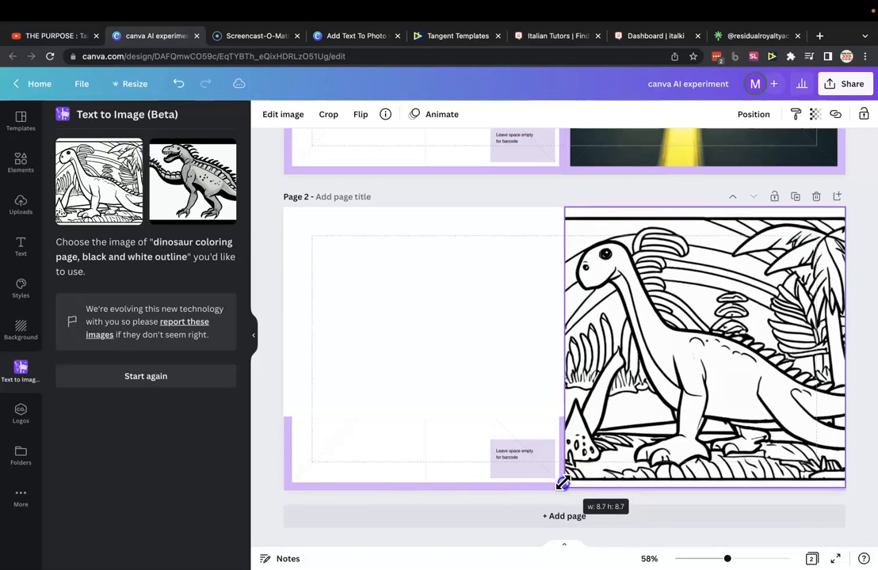
left_click_drag(563, 484, 559, 489)
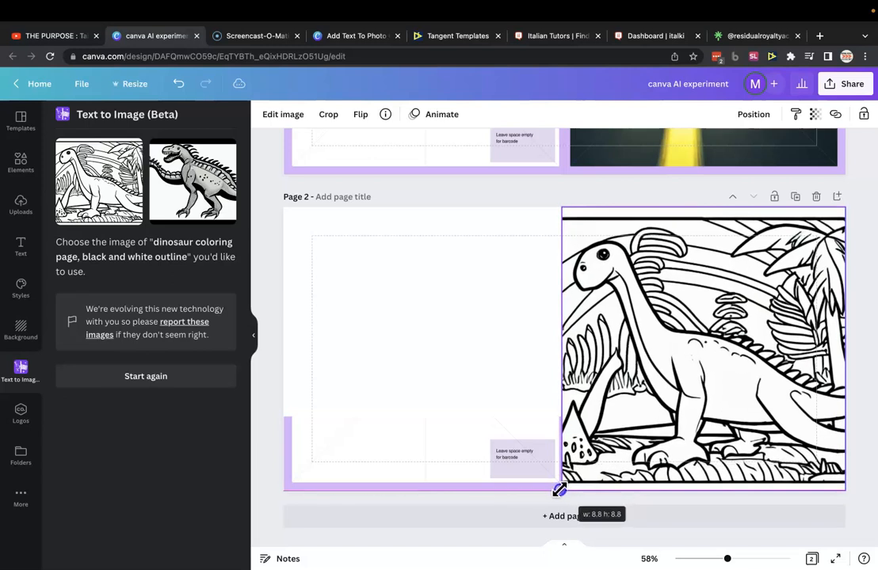
left_click_drag(560, 489, 559, 491)
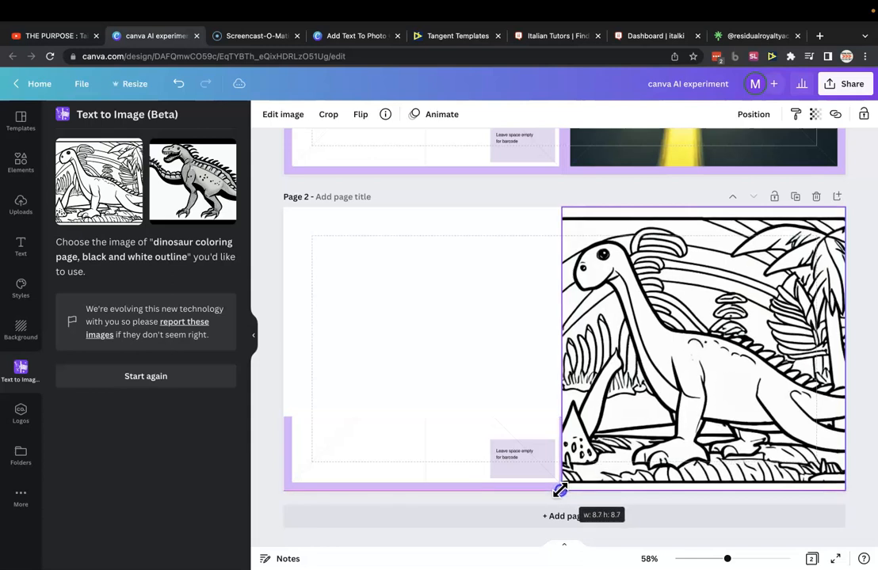
left_click(702, 349)
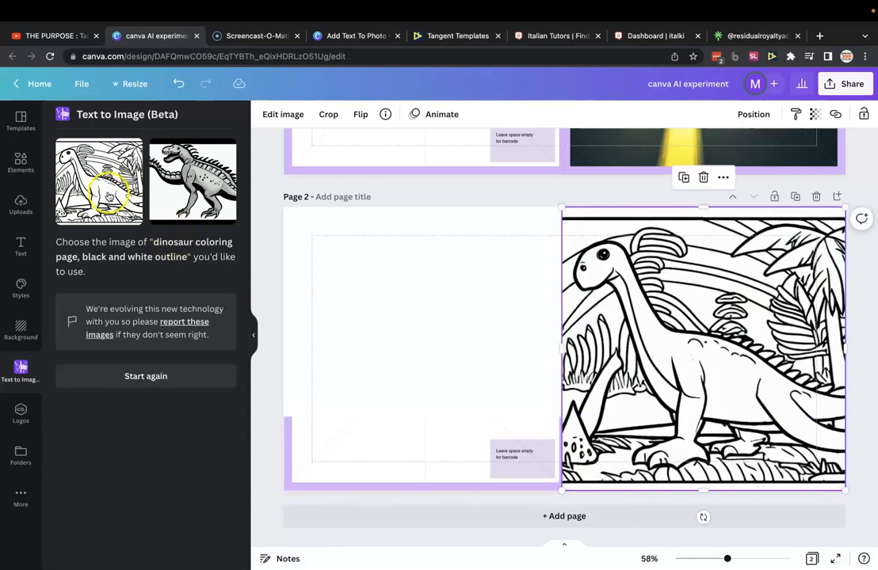
mouse_move(159, 291)
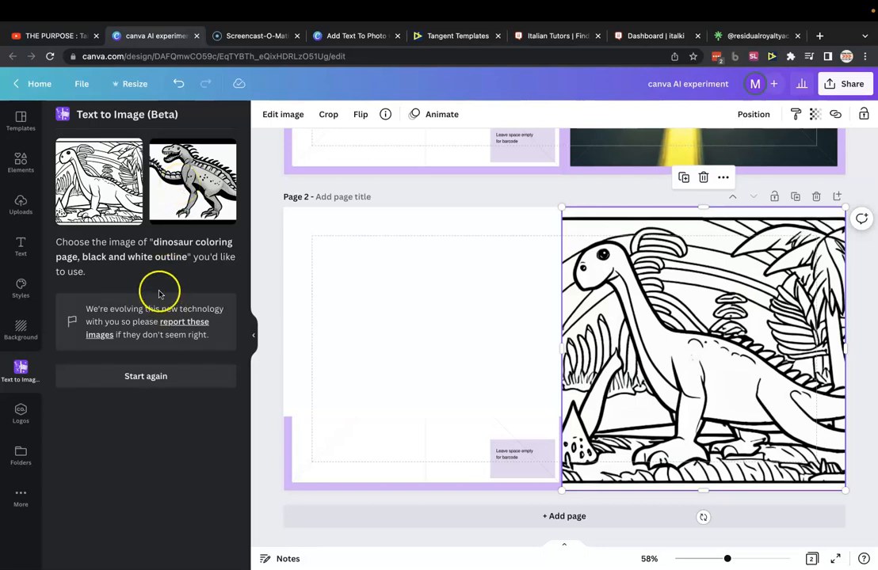
mouse_move(127, 186)
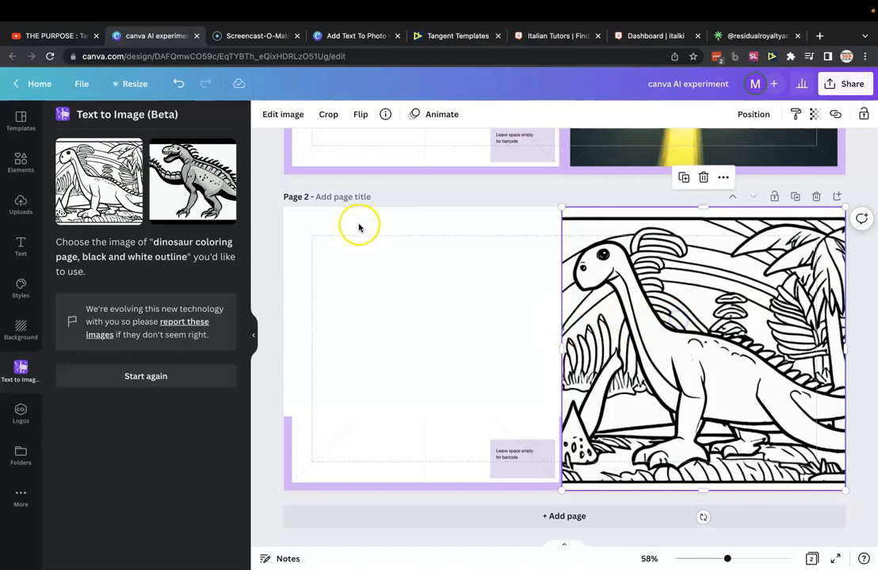
mouse_move(135, 142)
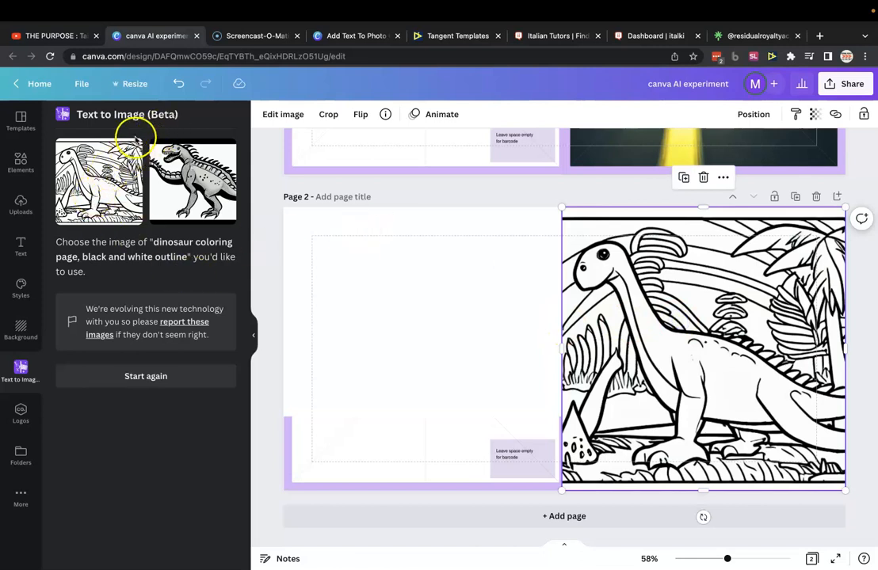
mouse_move(117, 205)
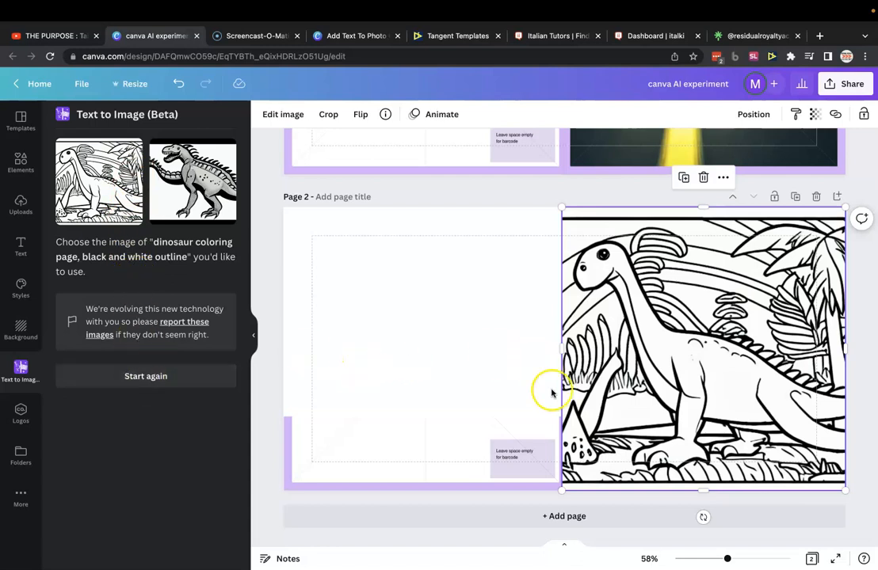
mouse_move(461, 308)
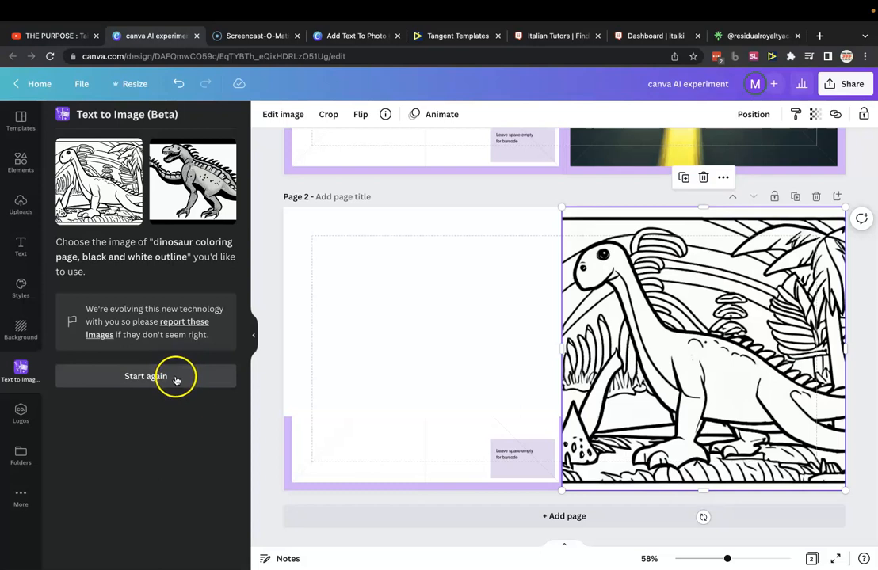
left_click(146, 376)
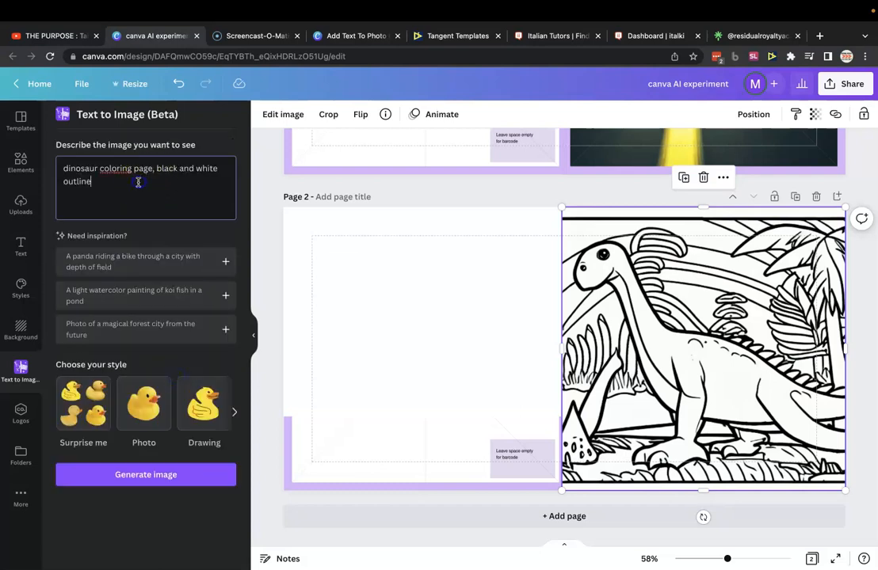
Step: Generate new dinosaur images and resize the spotted T-rex to fill the left half
left_click(146, 474)
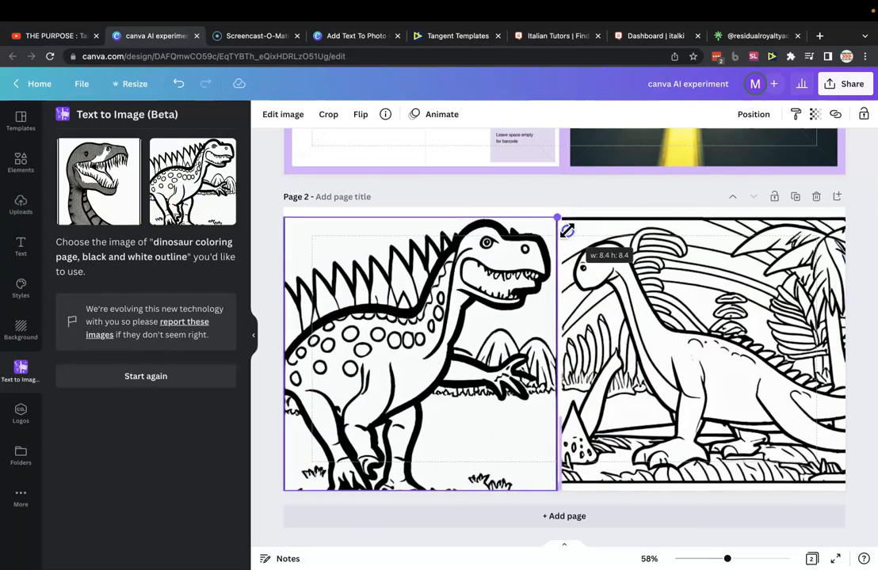
left_click_drag(557, 218, 552, 221)
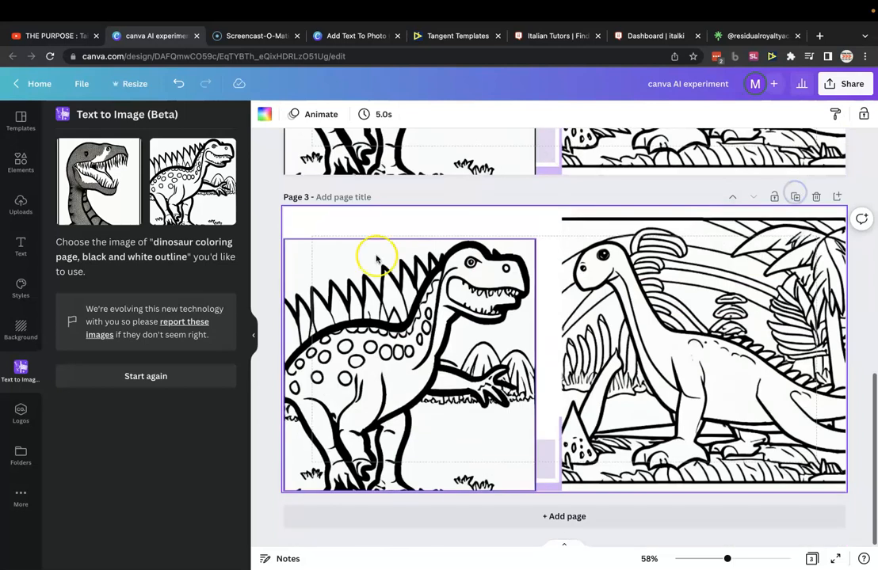
Step: Add 'detailed outline' to the prompt, regenerate, and scroll down to empty page 3
left_click(146, 376)
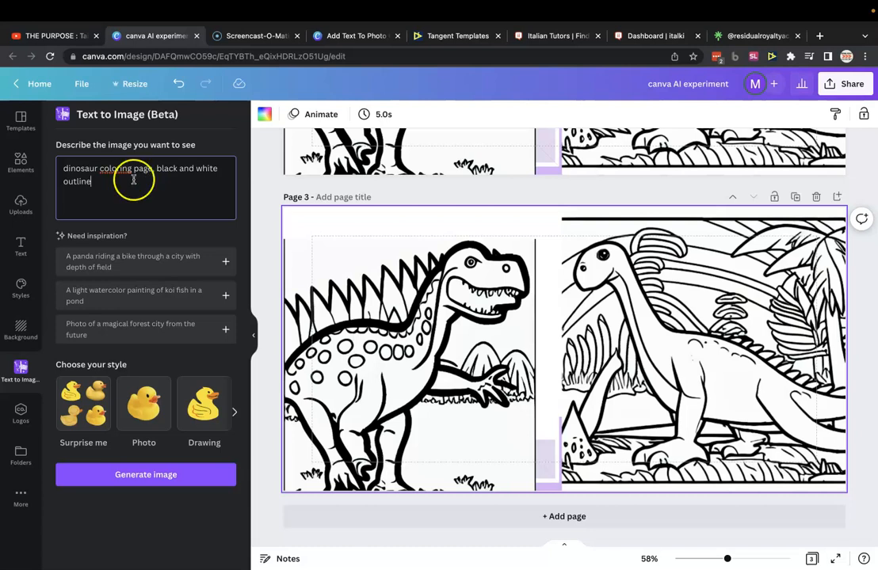
mouse_move(153, 168)
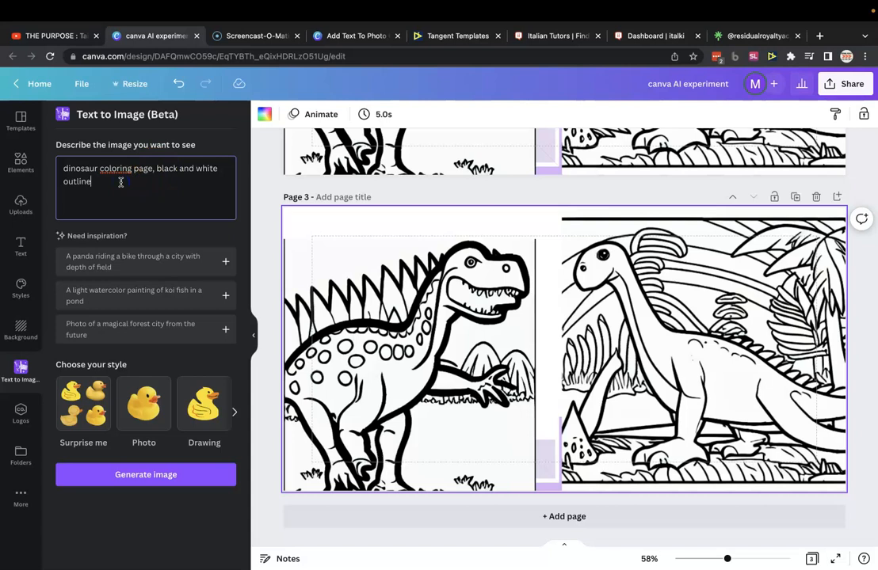
type("detail")
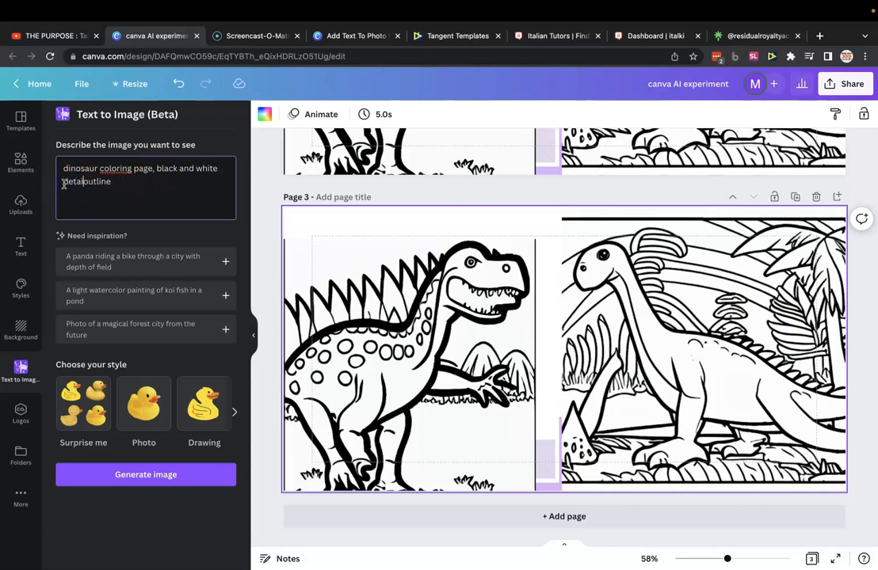
left_click(146, 474)
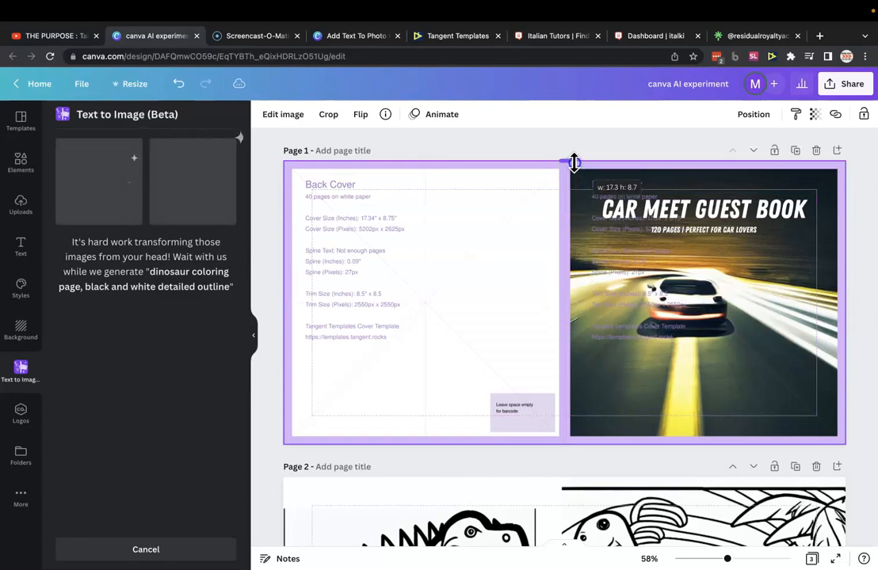
scroll("down", 3)
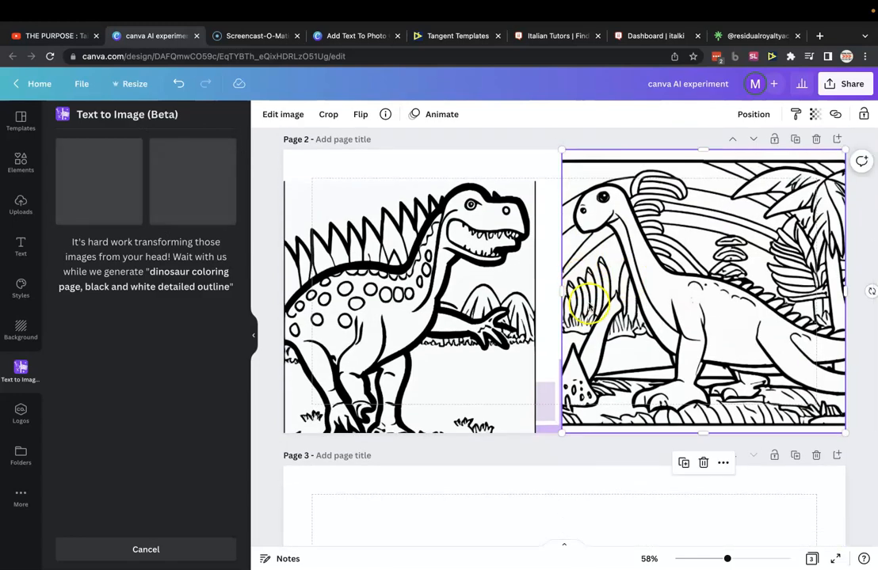
mouse_move(688, 345)
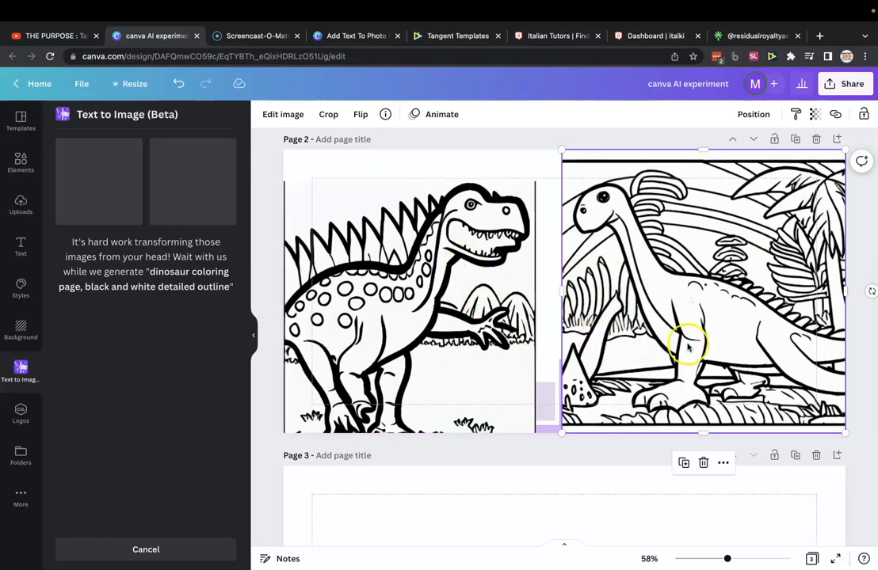
mouse_move(705, 288)
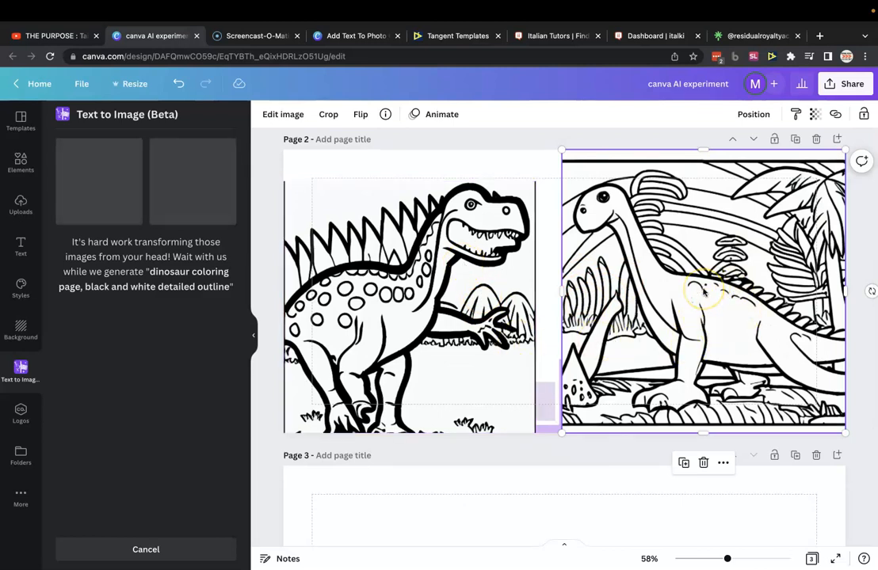
scroll("down", 3)
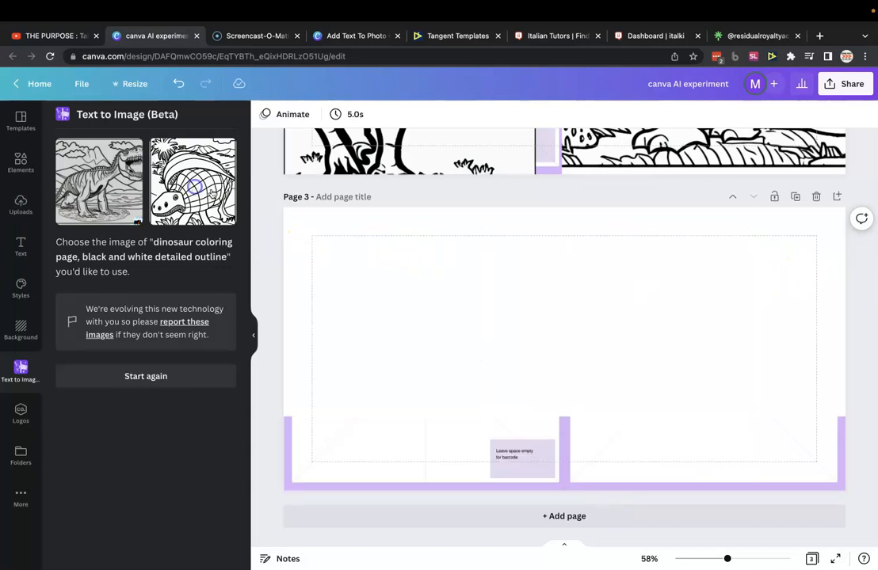
Step: Insert the armoured dinosaur thumbnail onto page 3's right half
left_click(192, 181)
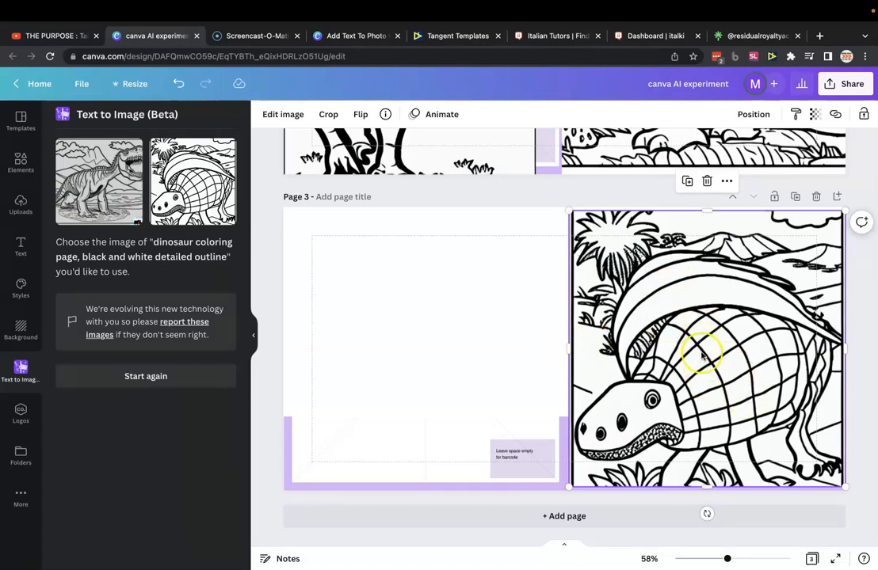
mouse_move(741, 240)
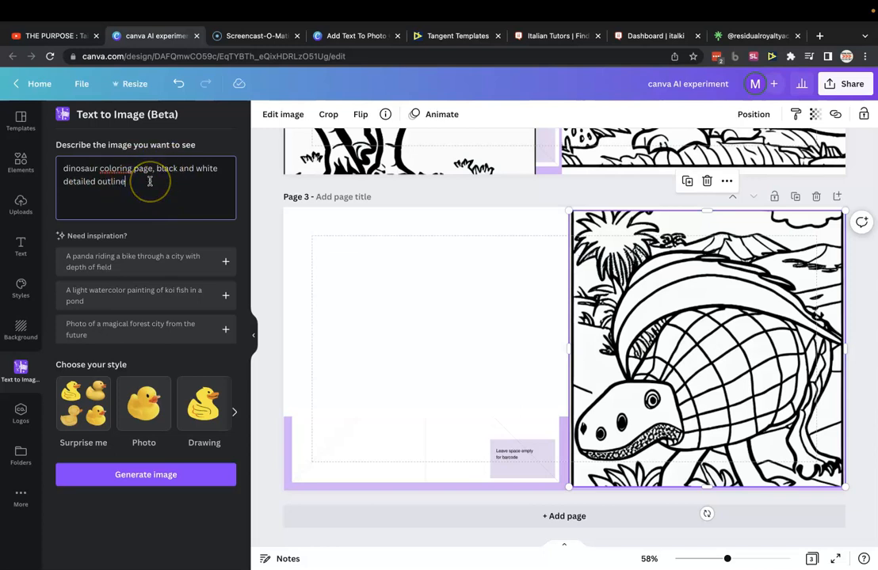
Step: Append ', by the river' to the prompt and generate new images
type(",")
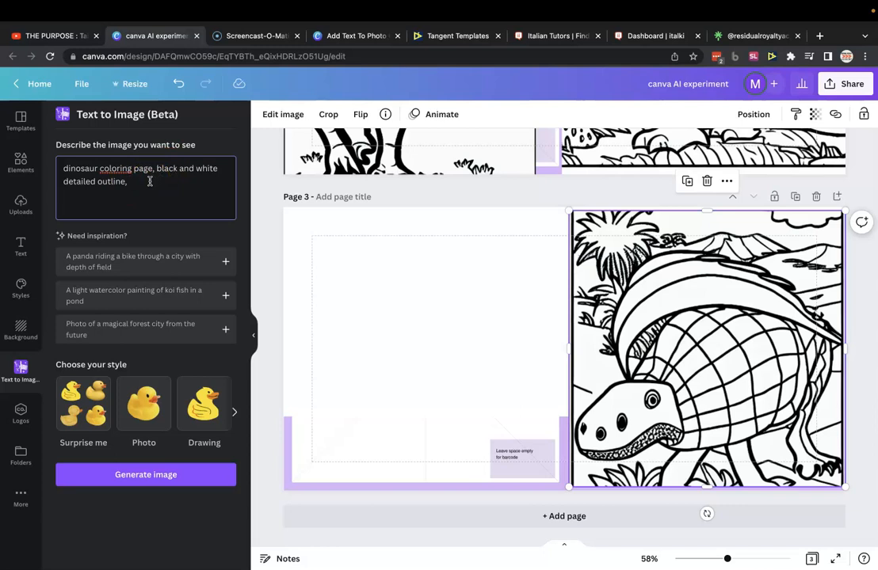
type("by the river")
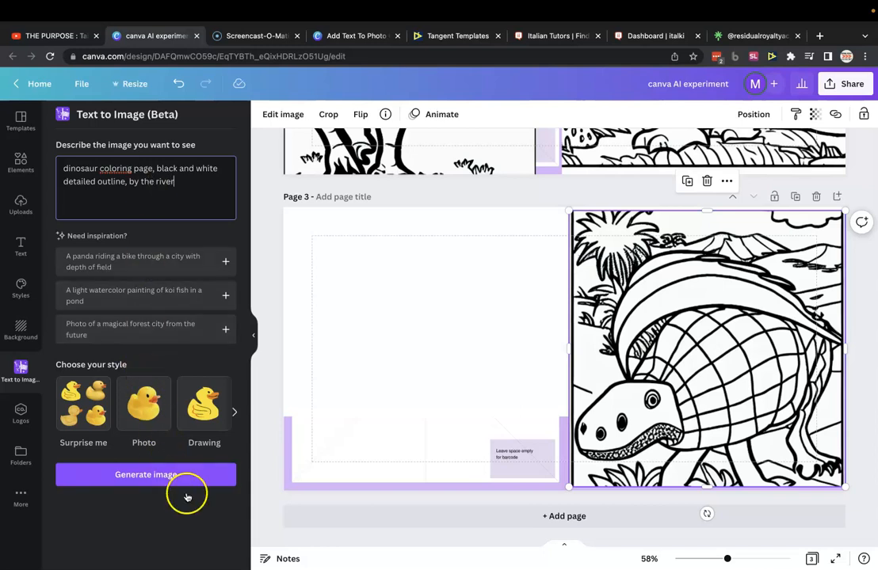
left_click(146, 475)
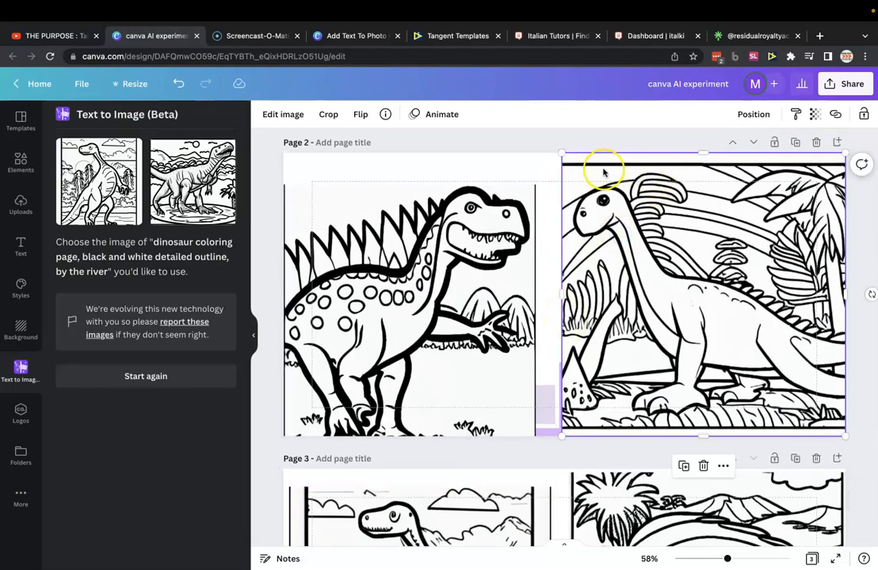
Step: Move the river T-rex coloring image onto the right half of new page 4
scroll("down", 3)
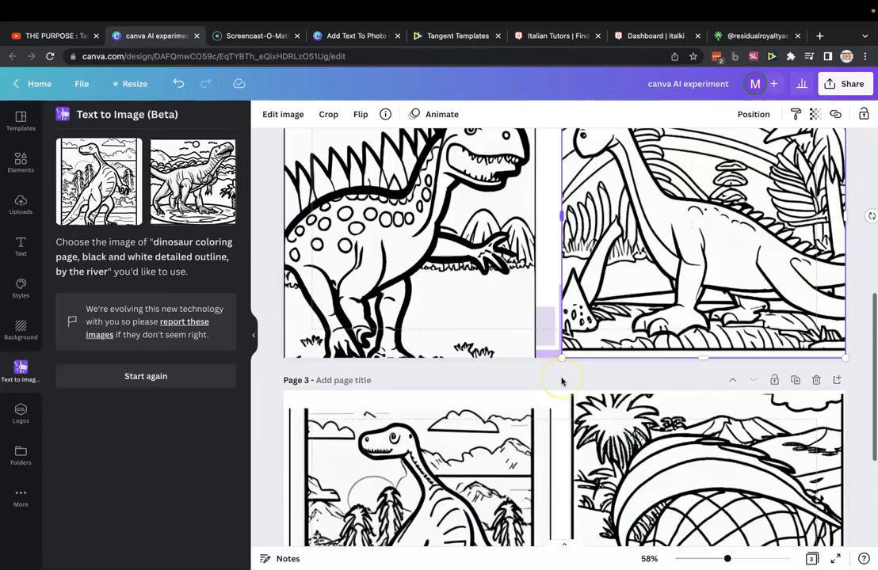
scroll("down", 3)
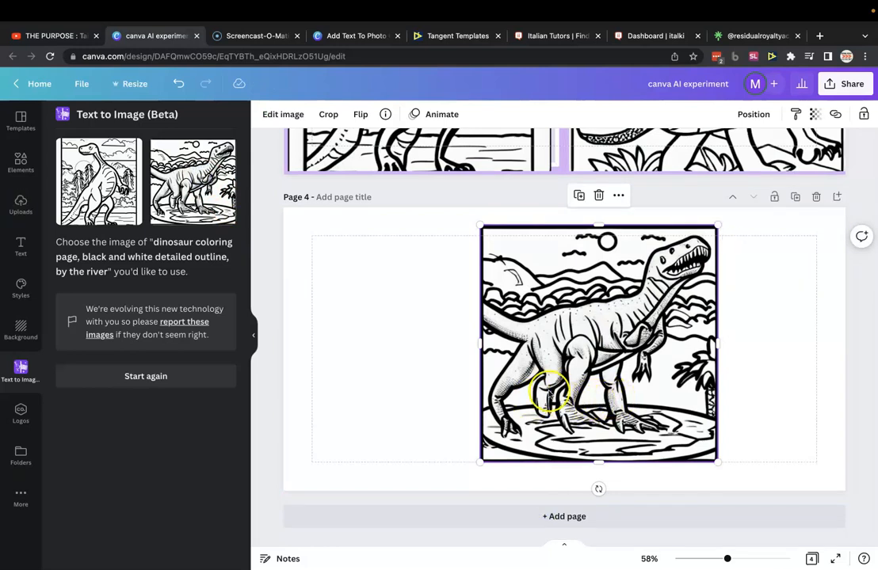
mouse_move(638, 334)
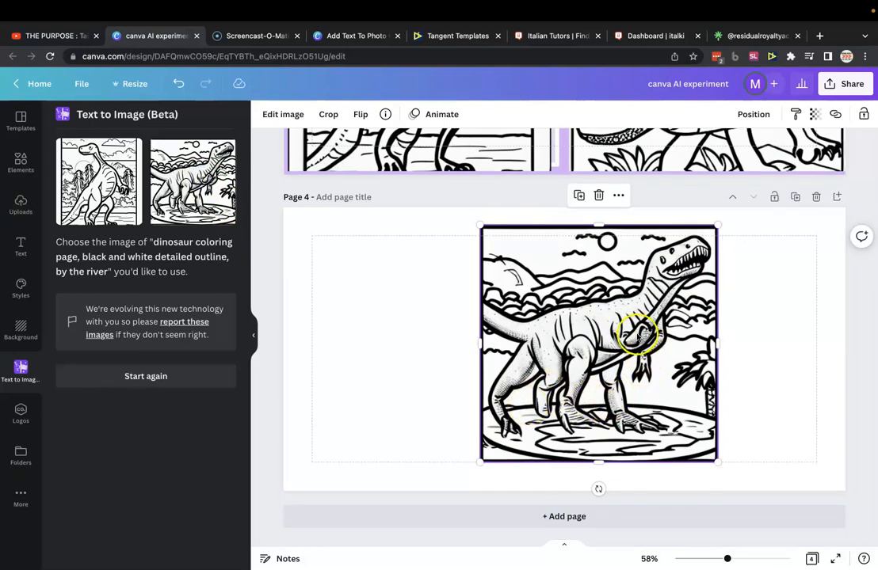
mouse_move(569, 367)
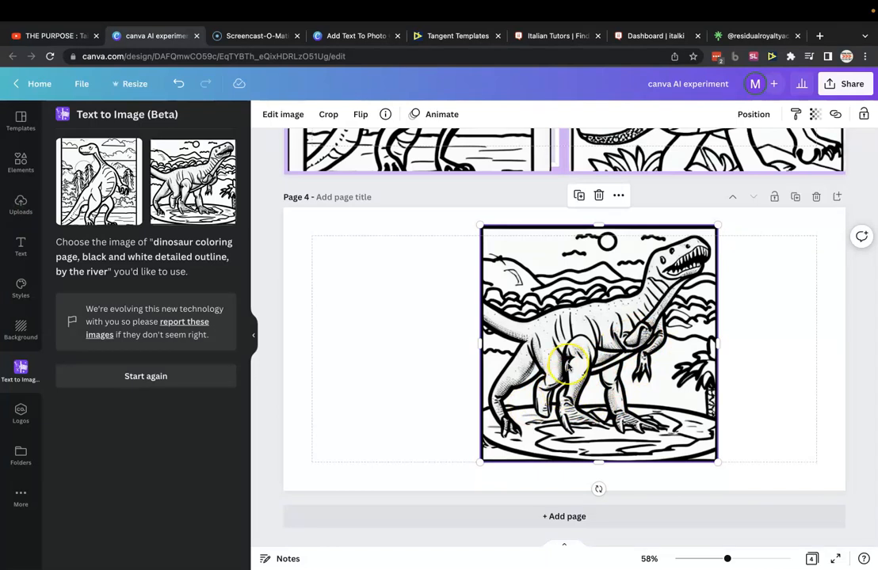
left_click_drag(569, 365, 708, 363)
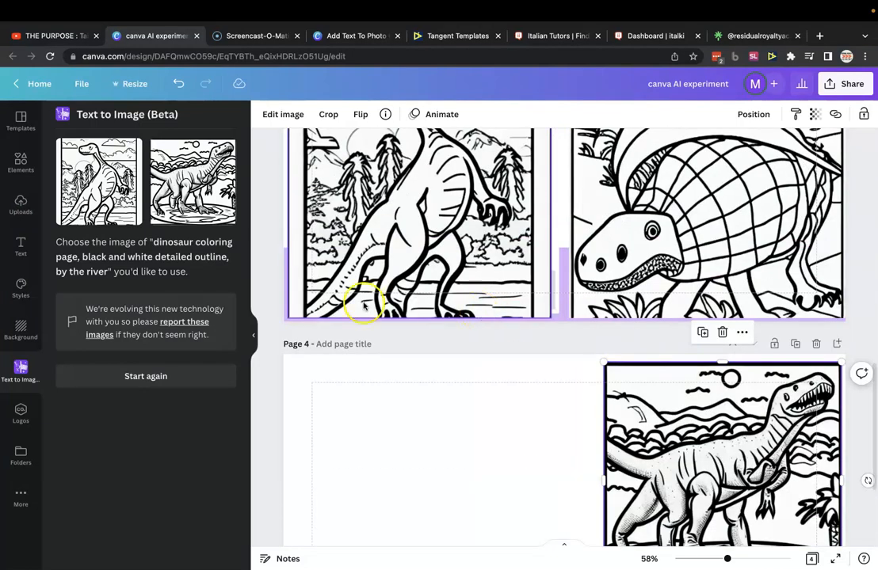
scroll("down", 3)
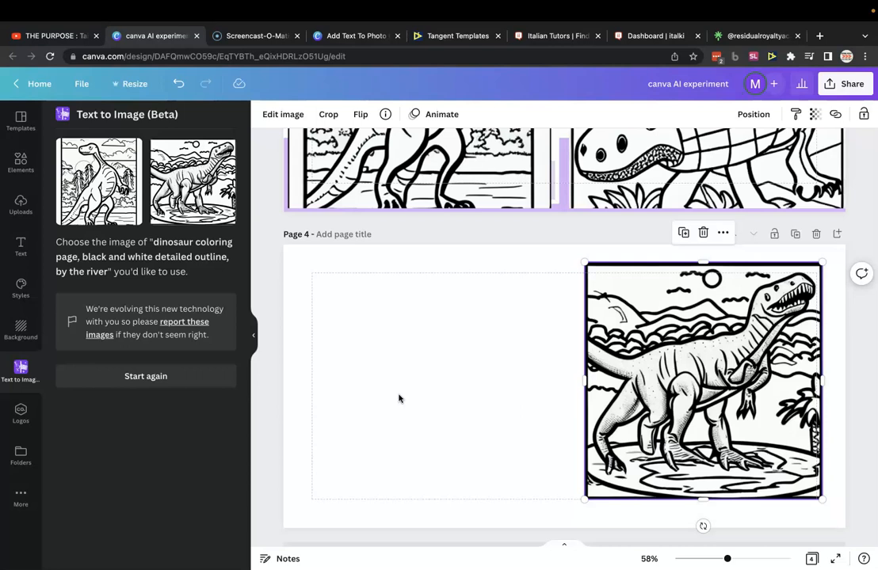
mouse_move(501, 406)
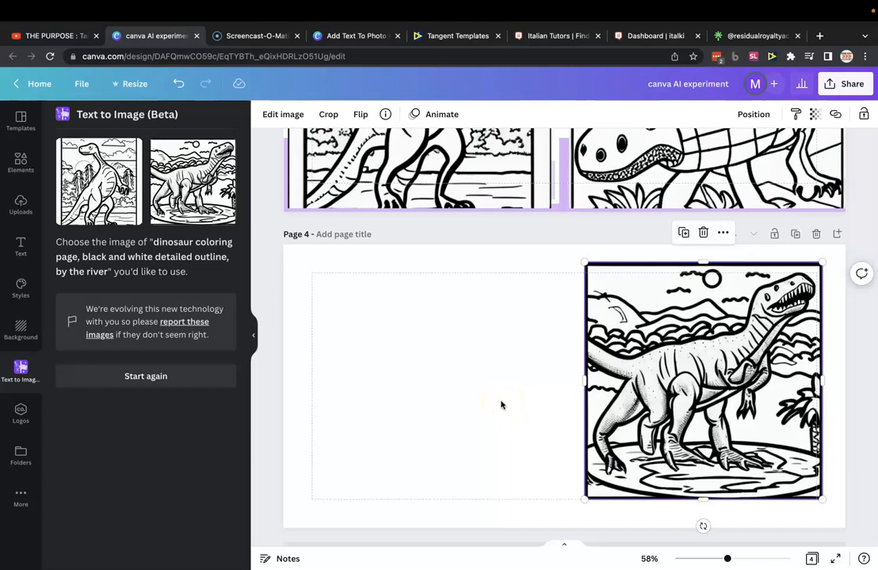
scroll("down", 3)
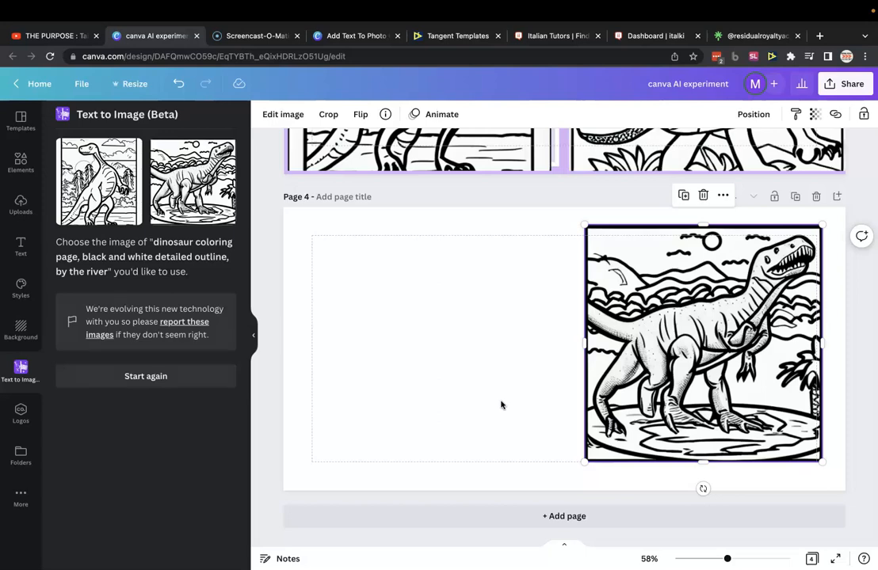
scroll("down", 3)
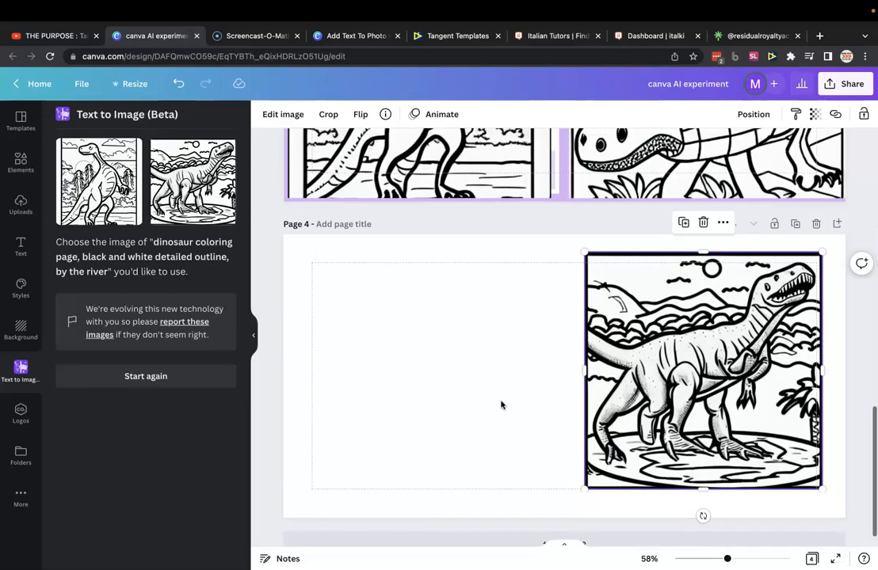
scroll("up", 3)
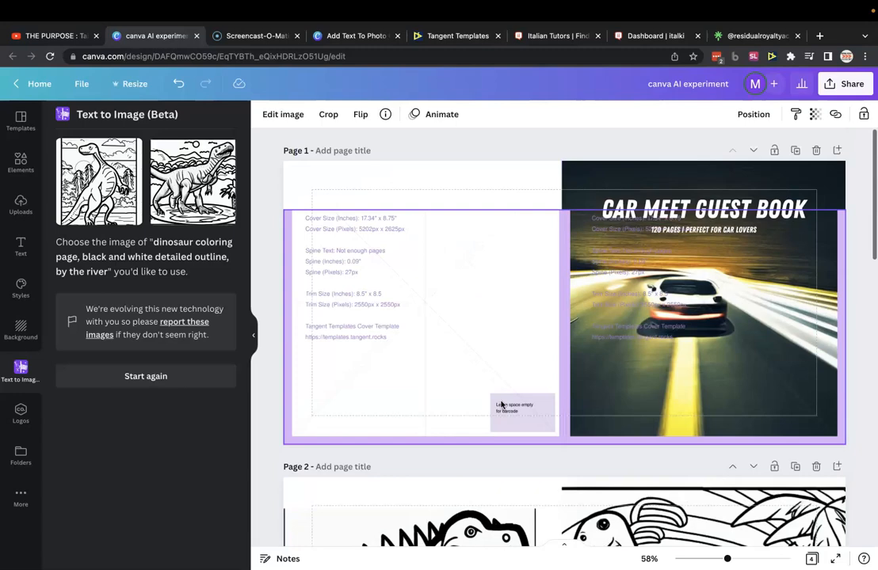
scroll("down", 3)
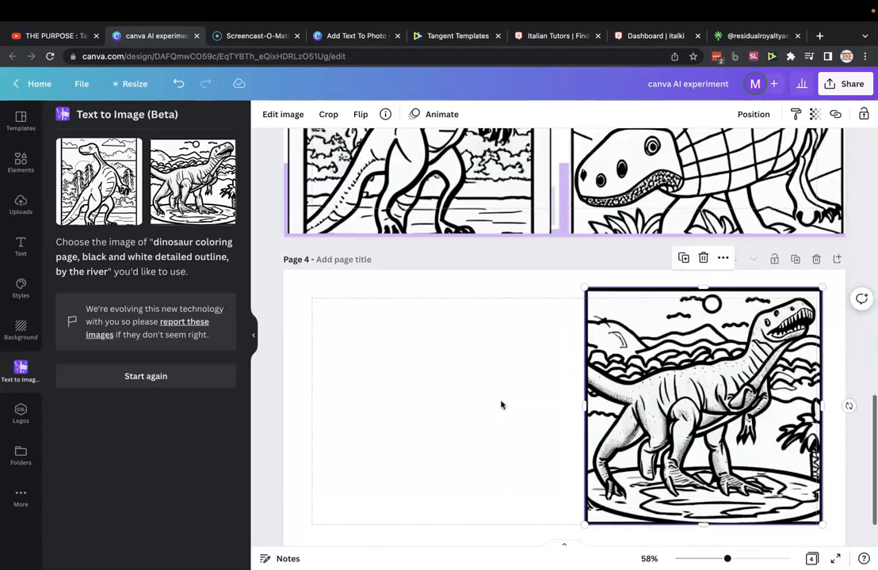
scroll("down", 3)
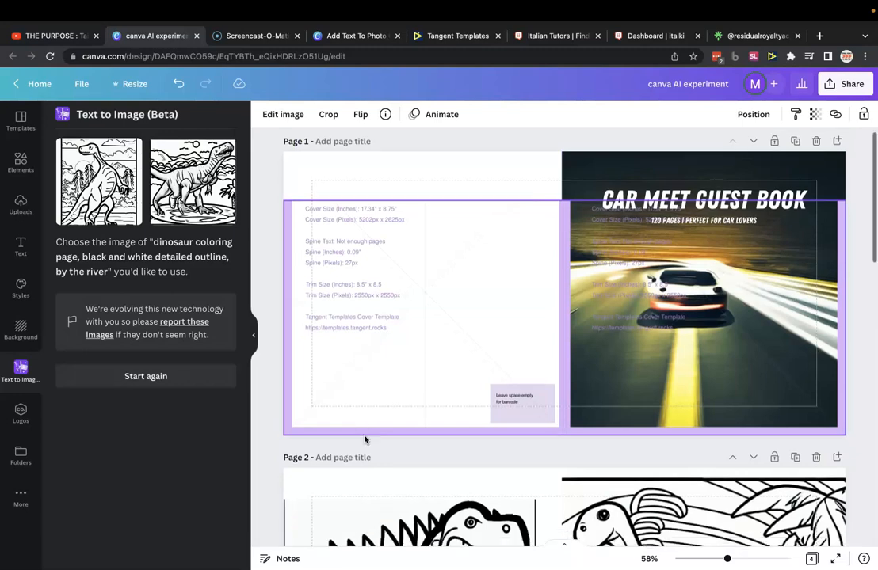
scroll("down", 3)
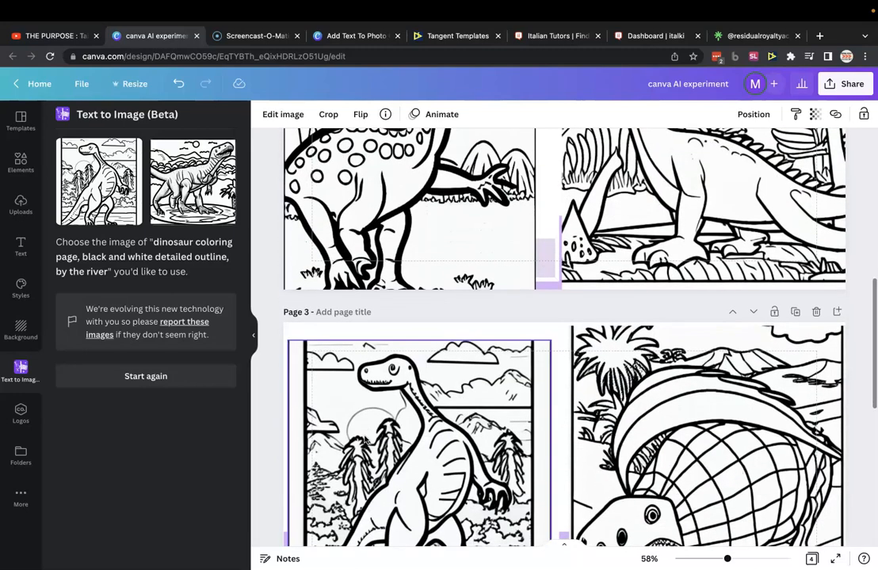